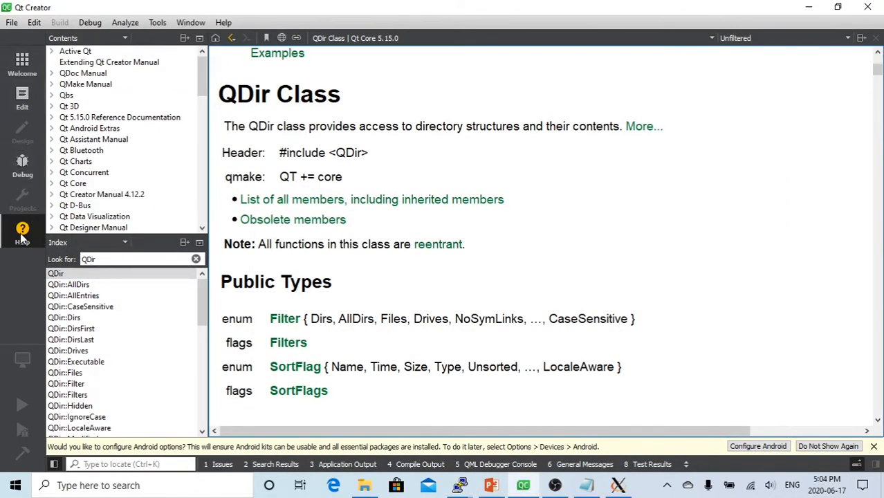
- Return to the dialog.ui form design and select the path line edit at the top
click(124, 260)
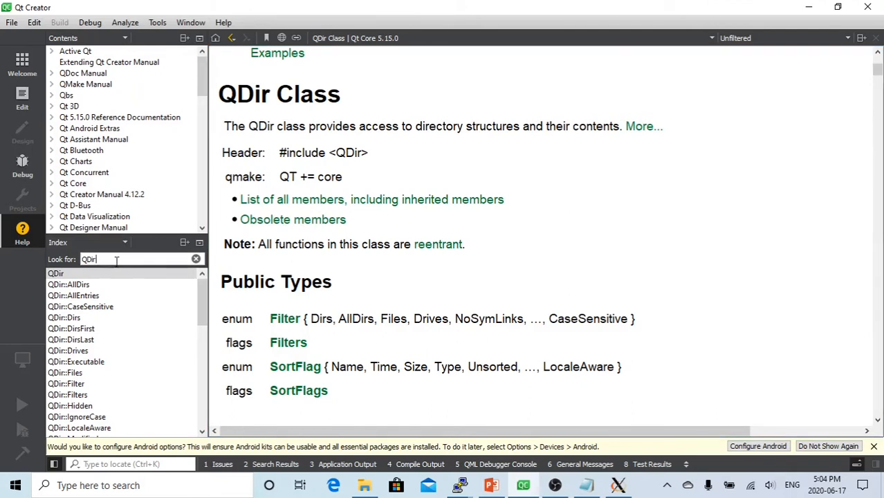
mouse_move(587, 312)
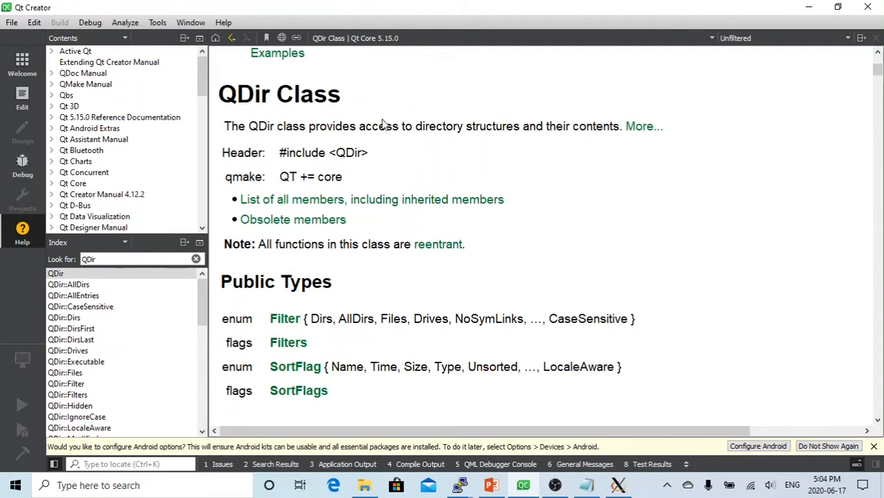
mouse_move(279, 137)
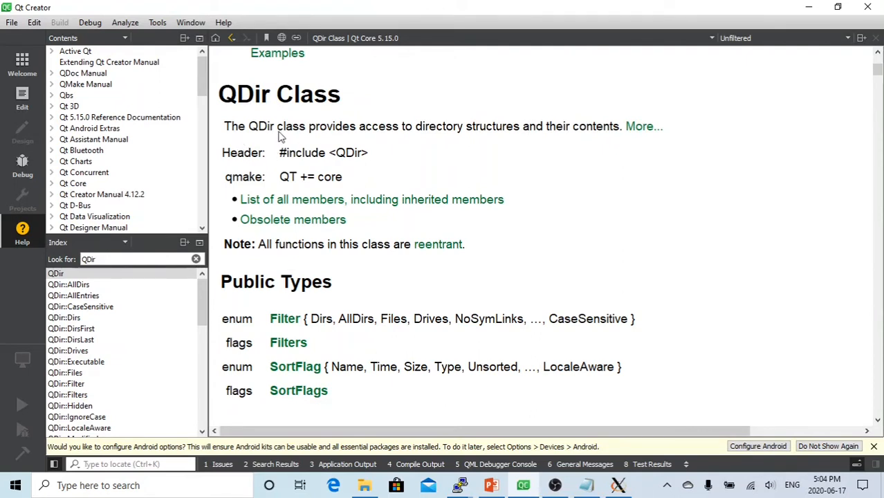
mouse_move(400, 136)
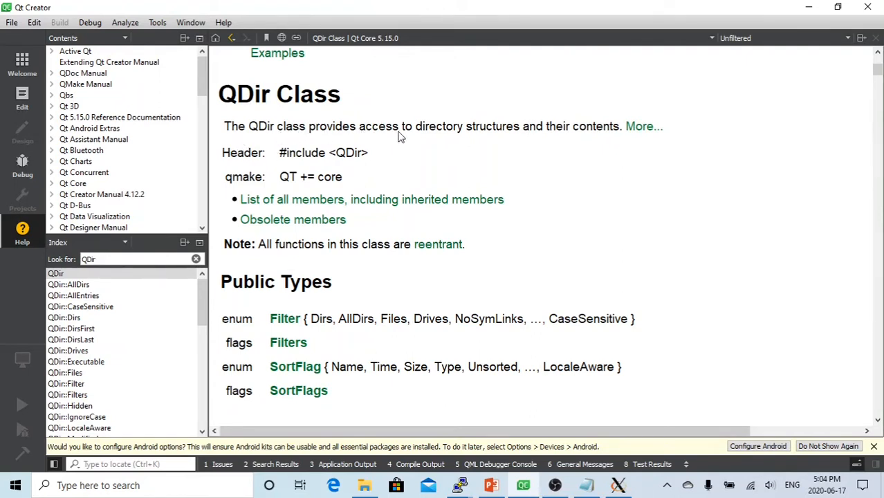
mouse_move(487, 133)
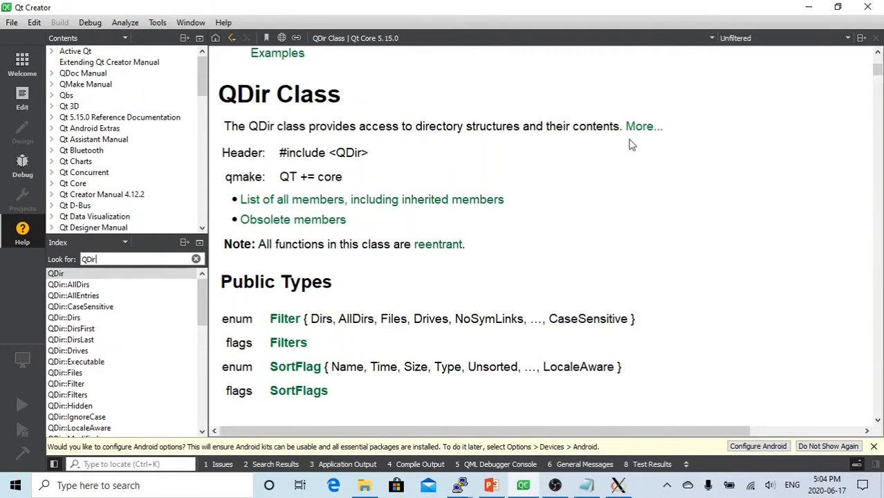
mouse_move(637, 281)
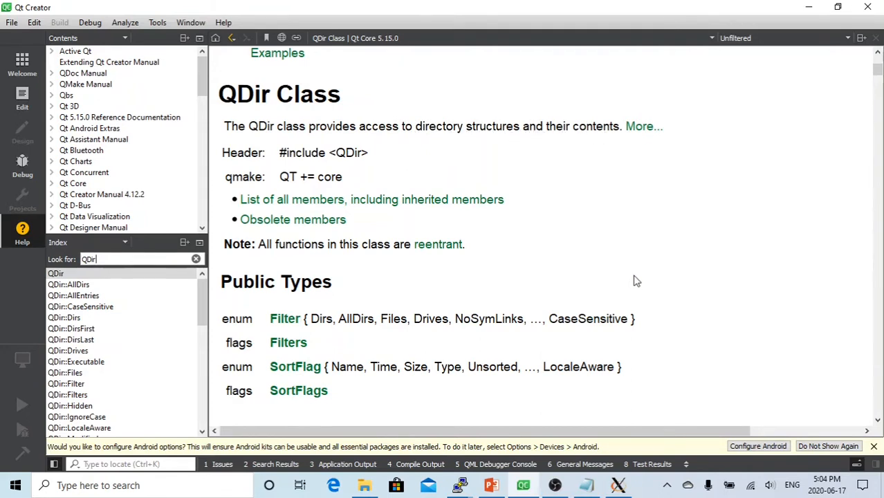
mouse_move(609, 263)
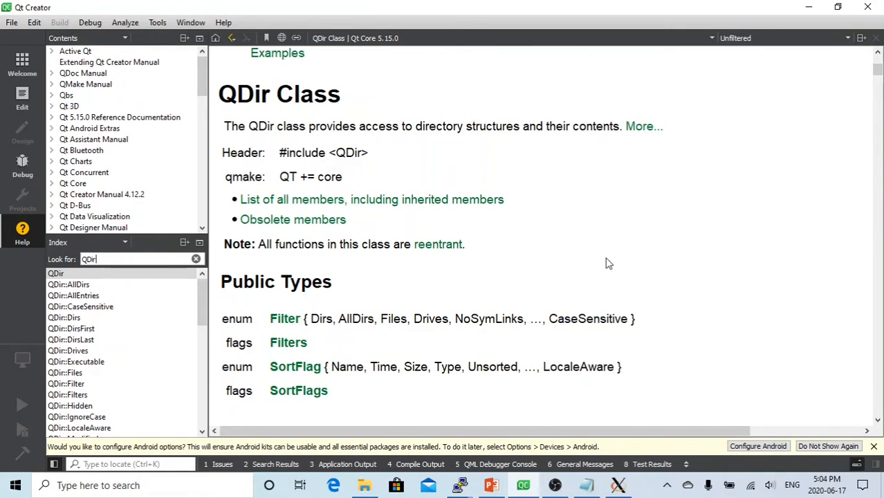
mouse_move(609, 251)
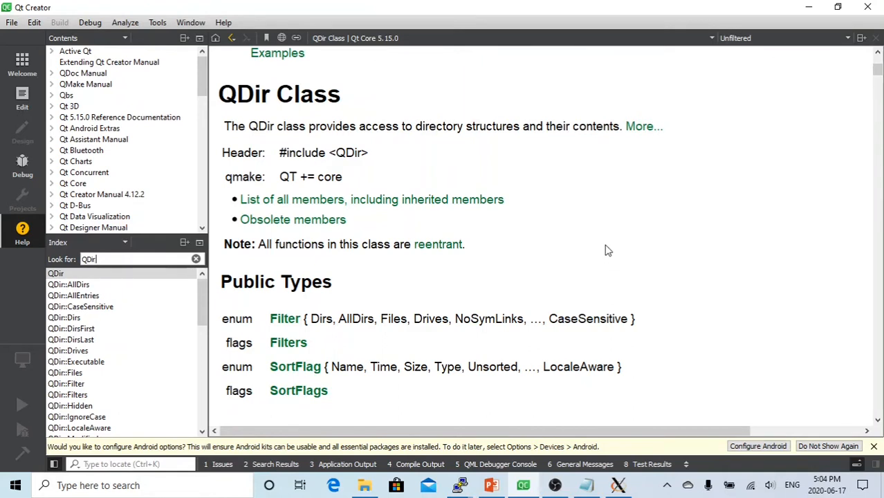
mouse_move(612, 243)
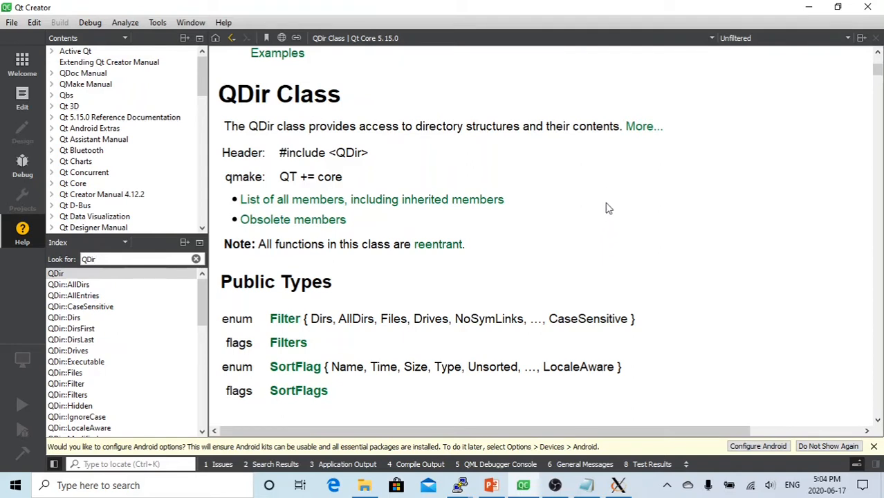
mouse_move(576, 484)
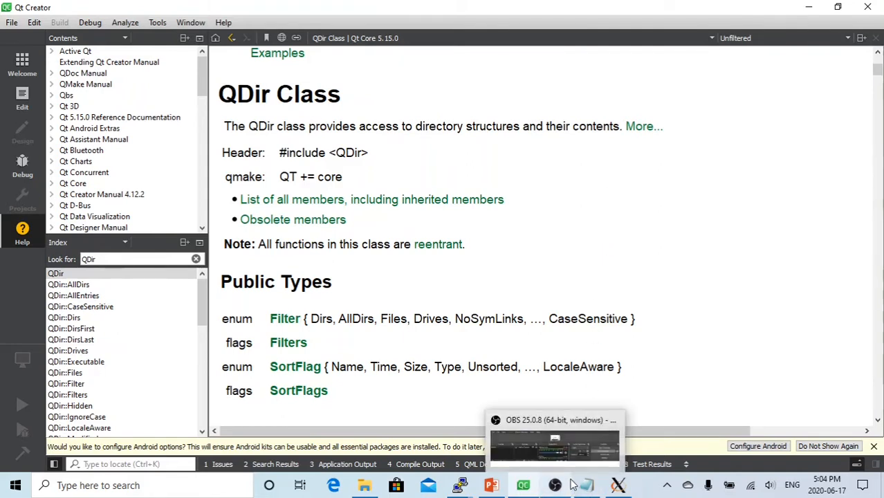
mouse_move(554, 442)
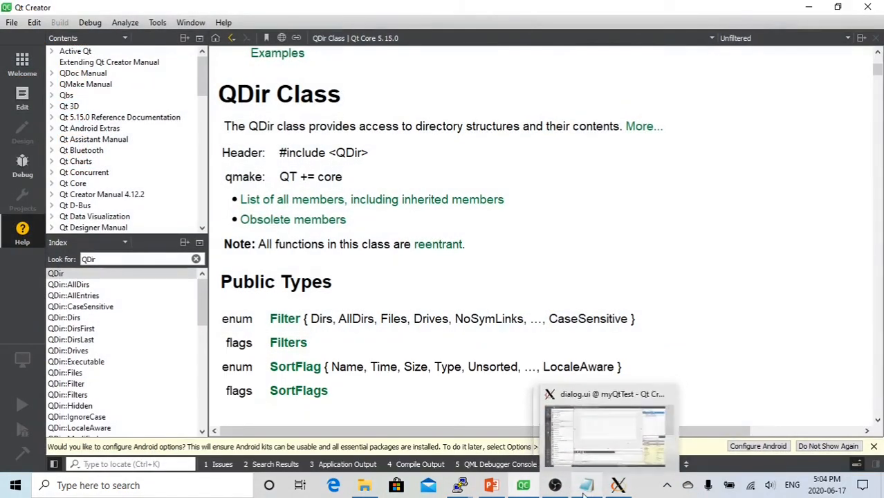
click(598, 422)
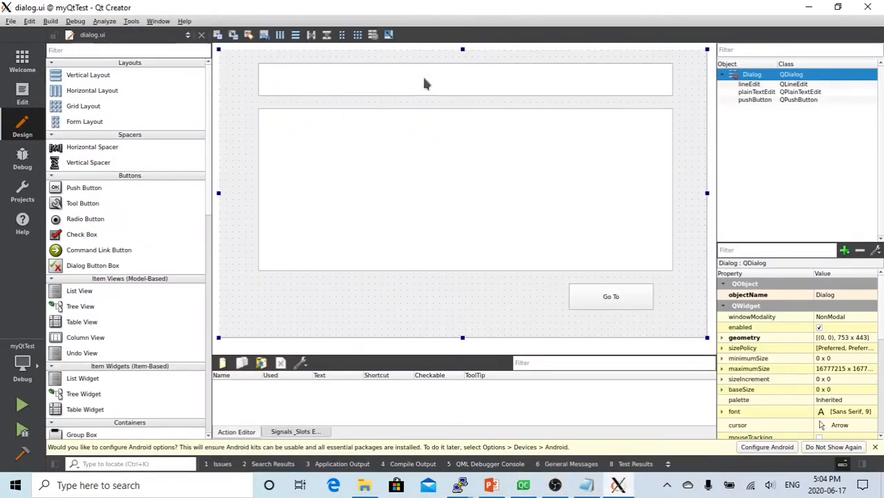
mouse_move(249, 157)
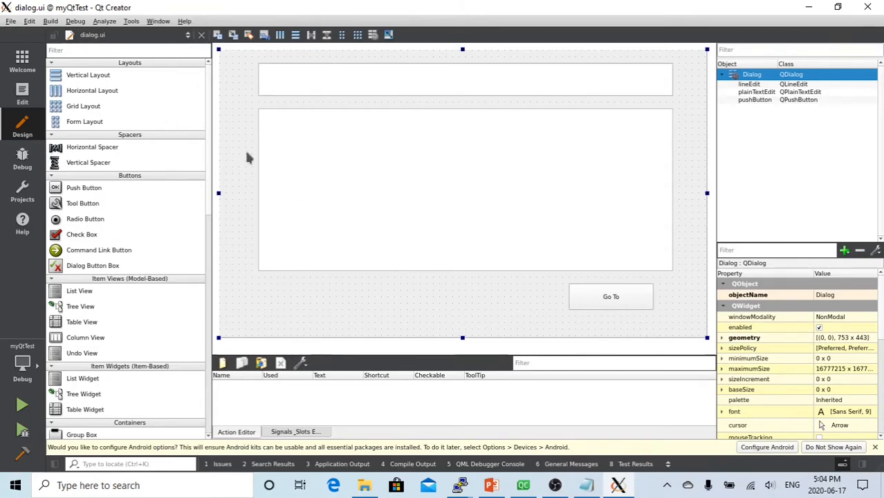
mouse_move(379, 139)
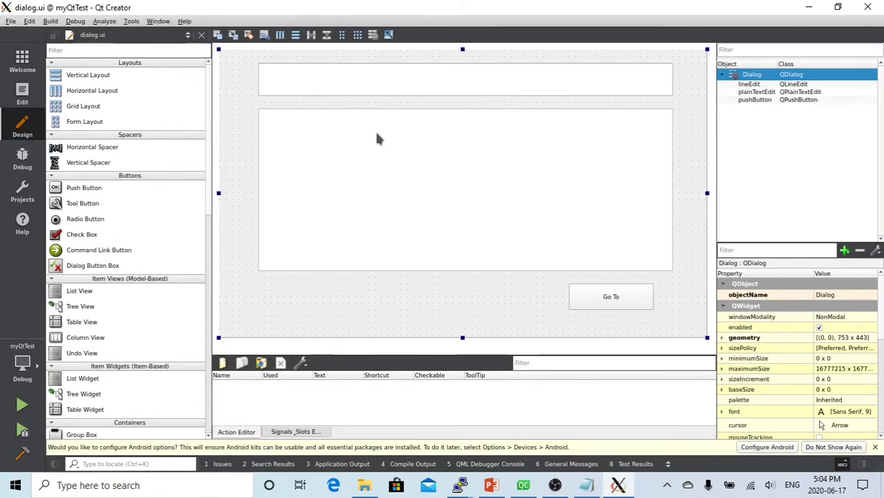
mouse_move(244, 91)
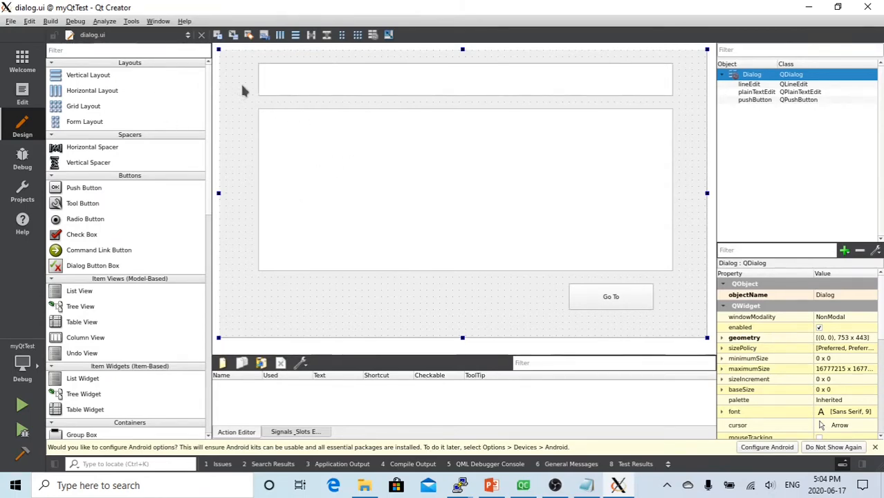
mouse_move(95, 10)
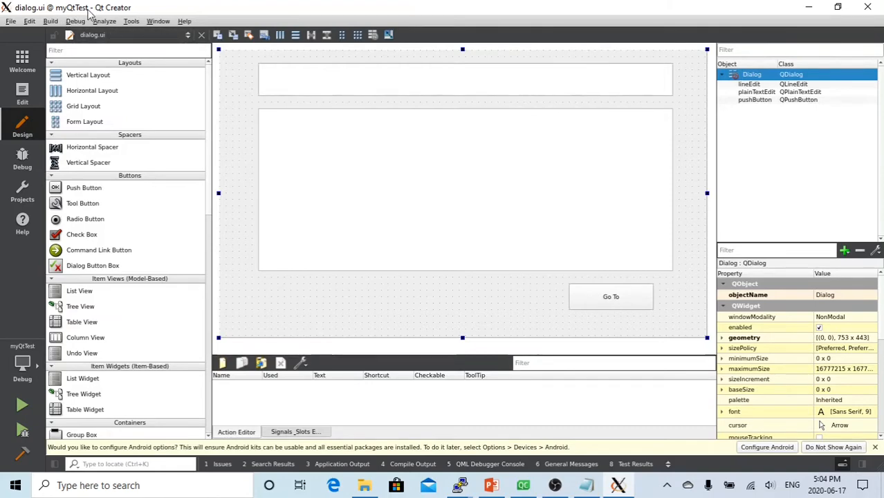
mouse_move(432, 89)
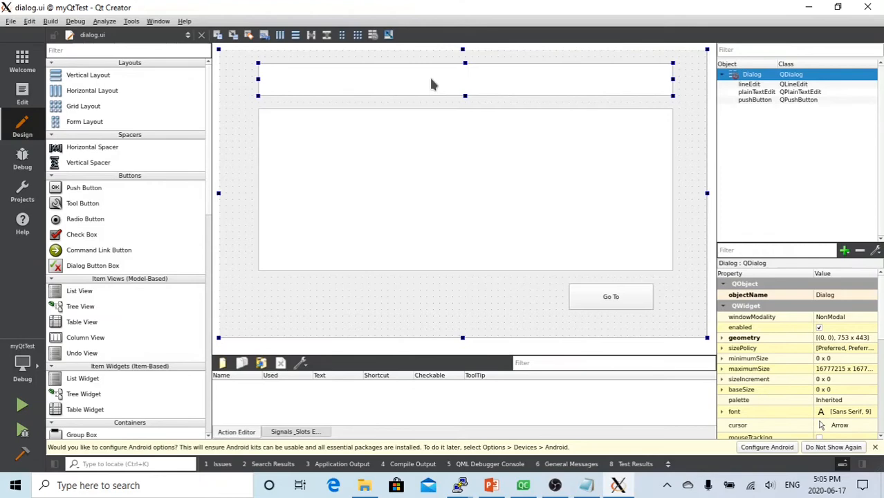
click(445, 83)
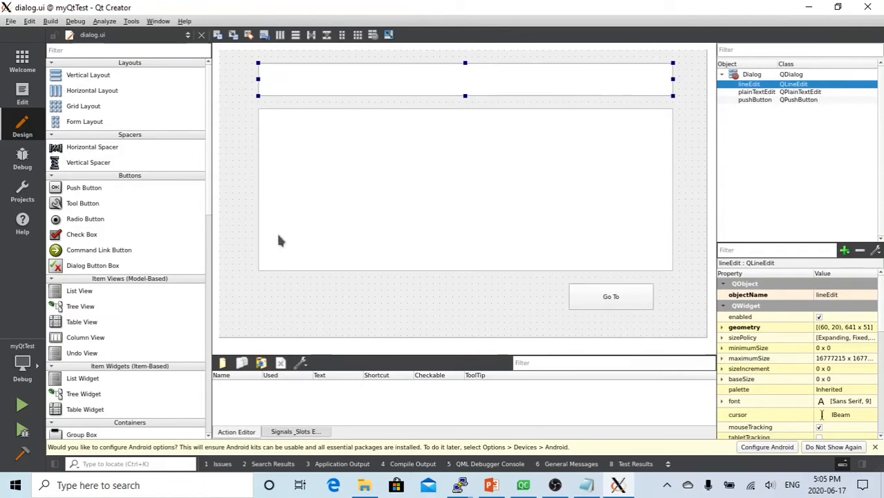
mouse_move(484, 174)
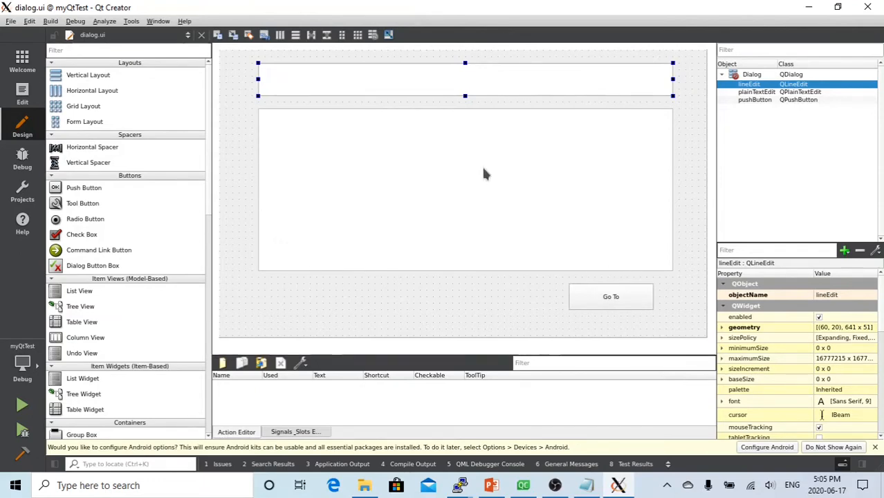
mouse_move(393, 185)
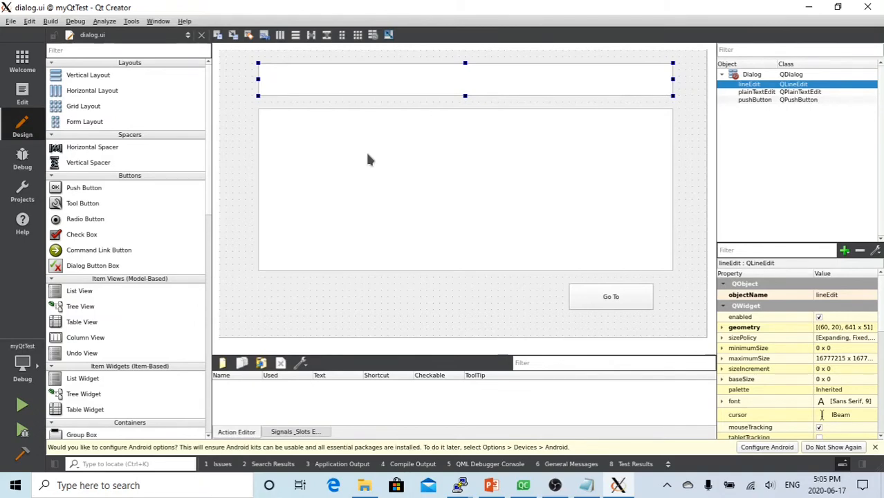
mouse_move(401, 172)
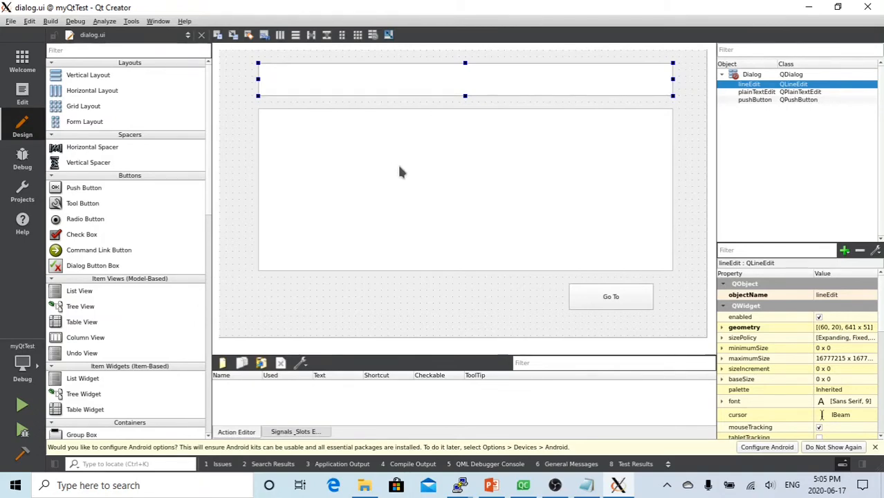
mouse_move(617, 306)
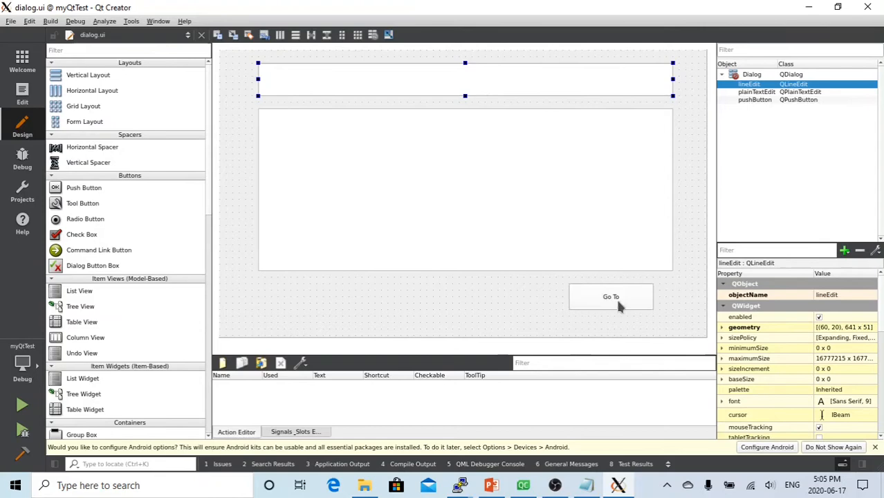
mouse_move(608, 307)
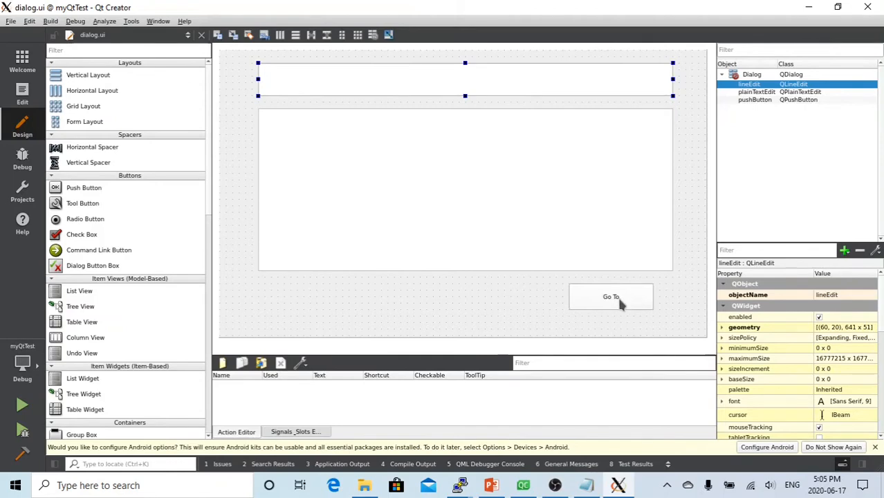
mouse_move(343, 152)
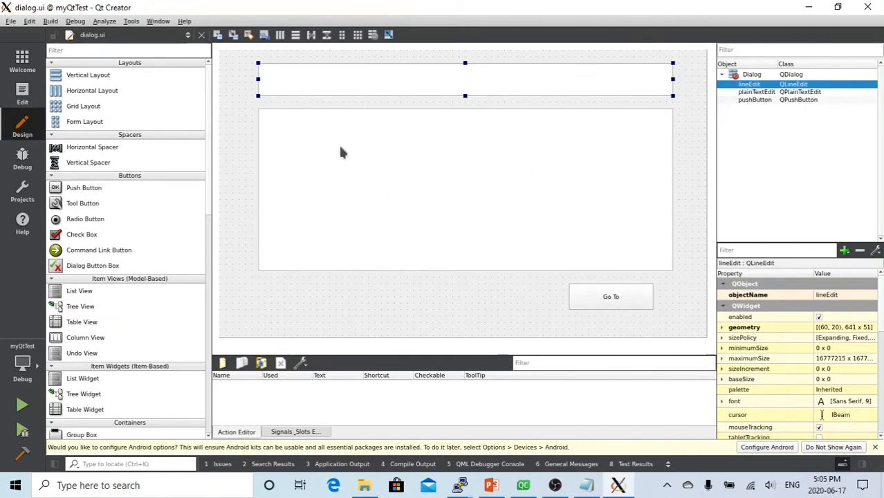
mouse_move(367, 169)
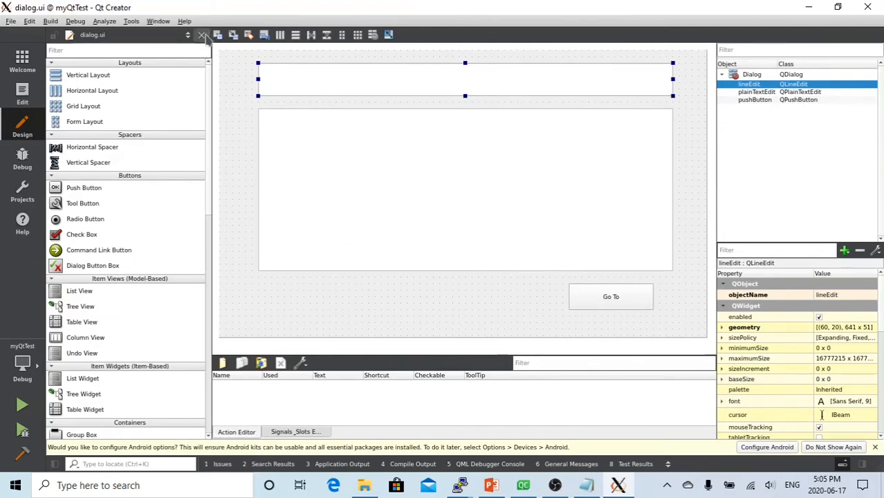
mouse_move(376, 141)
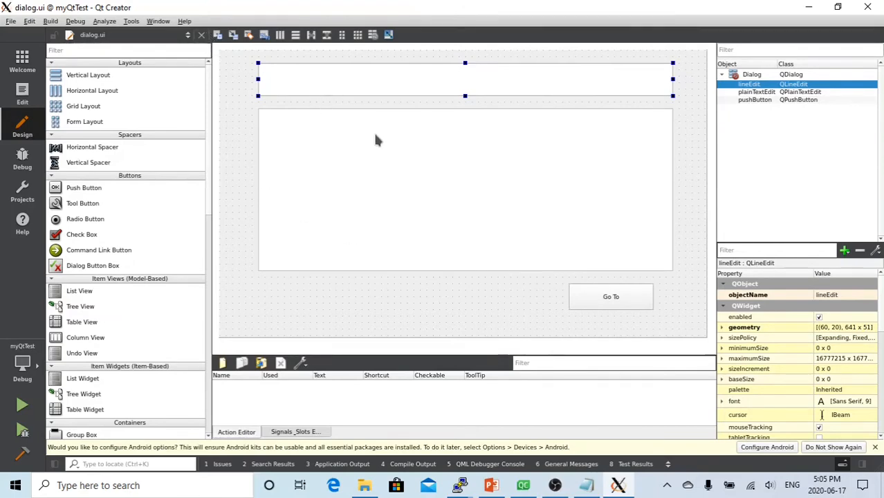
mouse_move(304, 89)
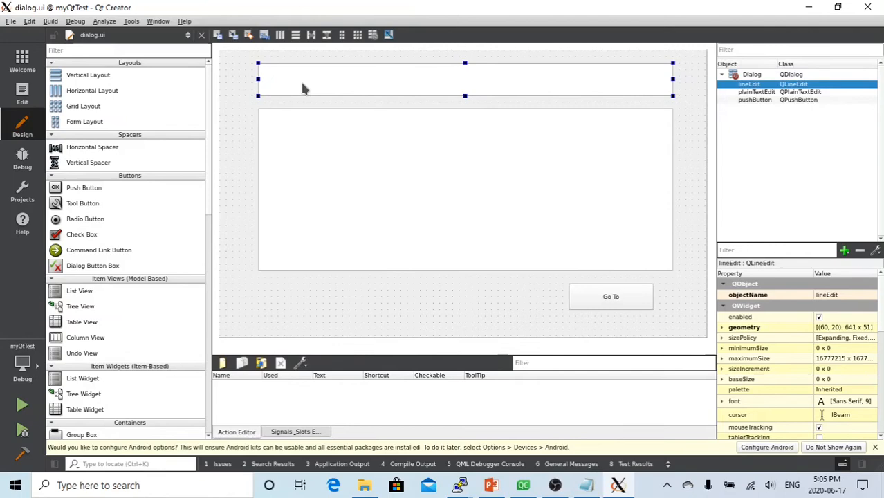
mouse_move(275, 78)
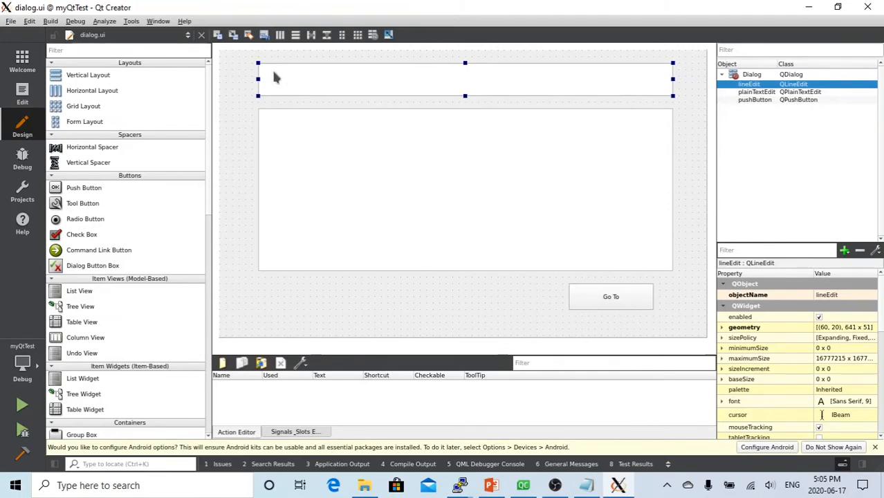
mouse_move(219, 53)
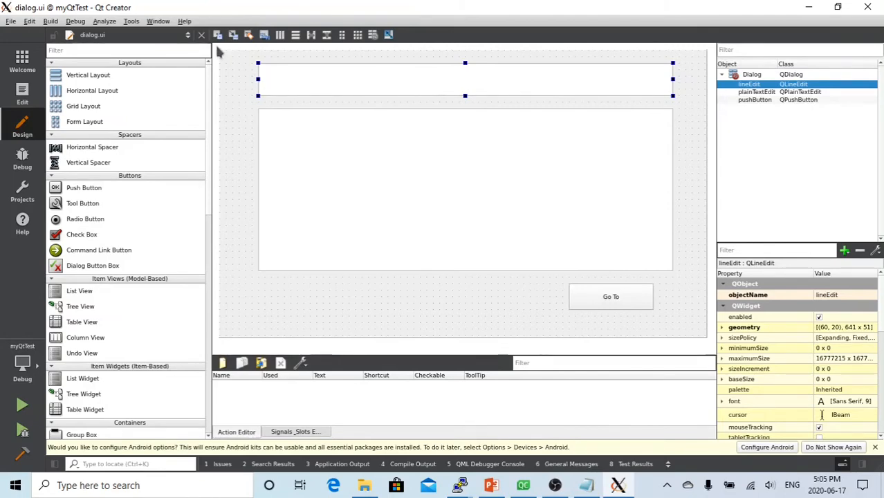
- In the Dialog constructor add ui->lineEdit->setText(QDir::homePath()); with autocompletion
click(22, 91)
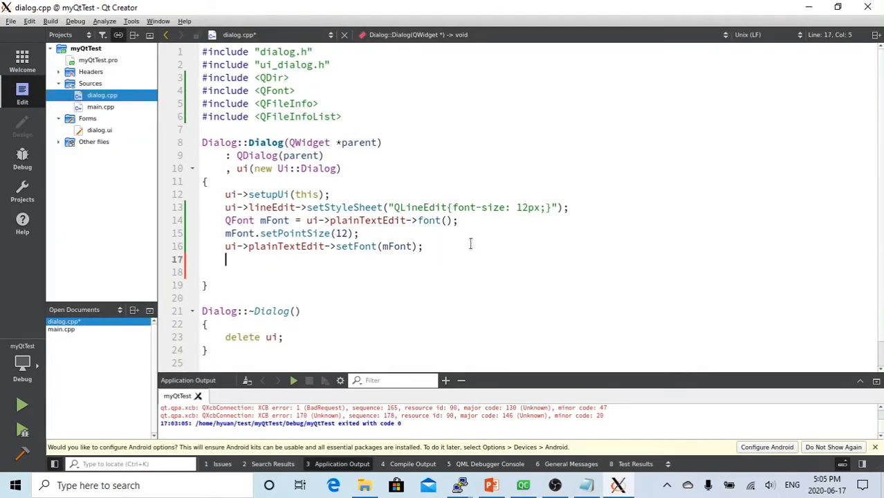
text(ui-)
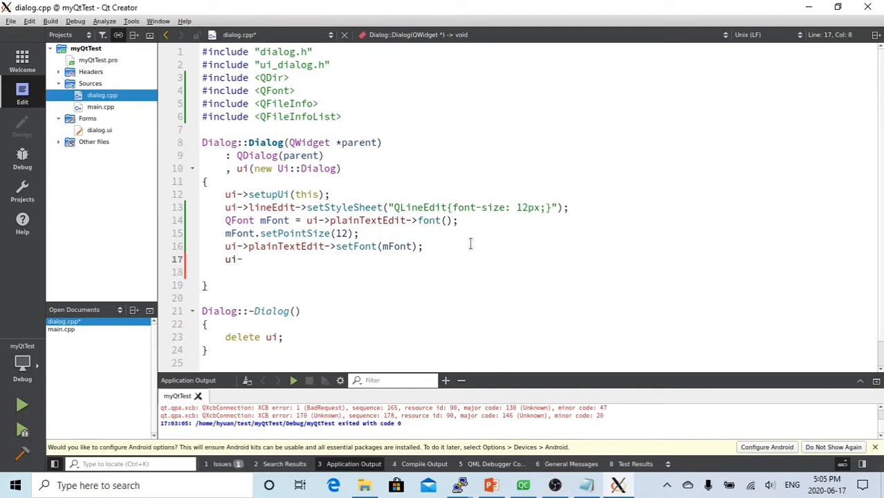
text(>)
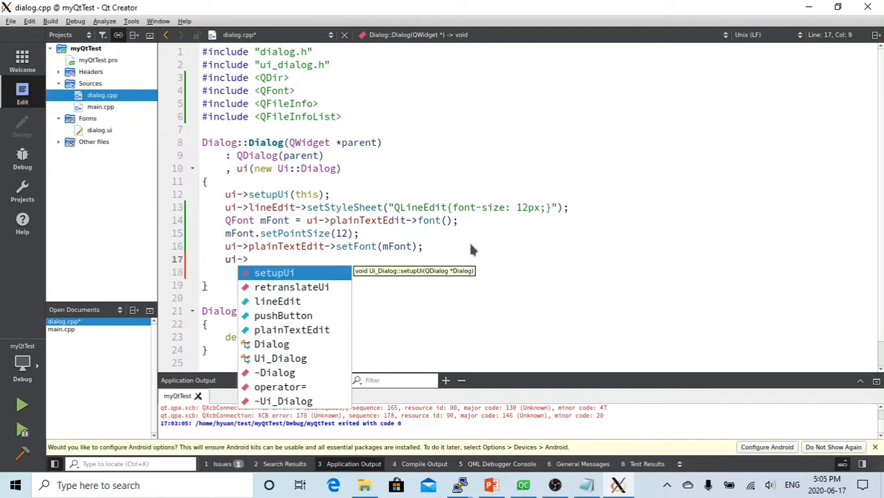
click(277, 301)
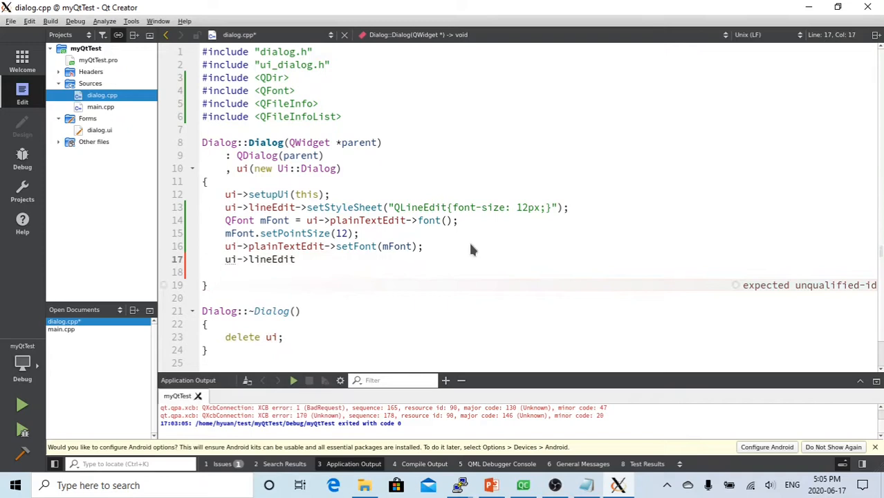
text(->)
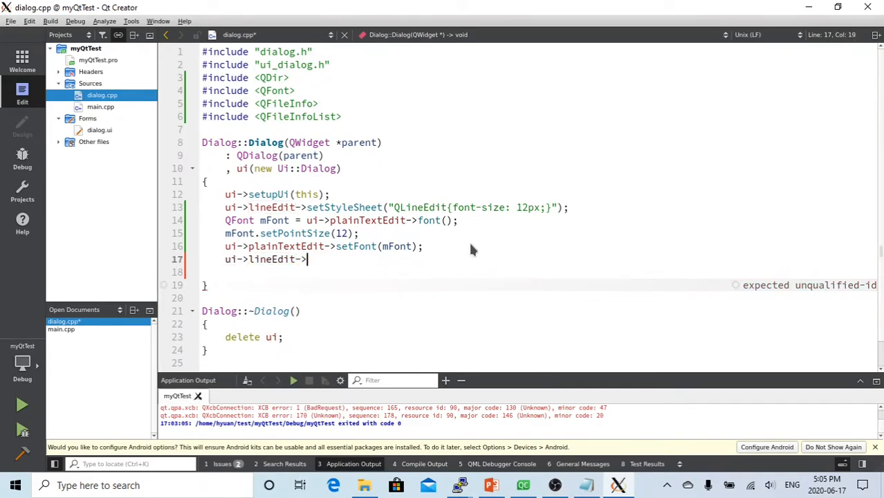
text(setText()
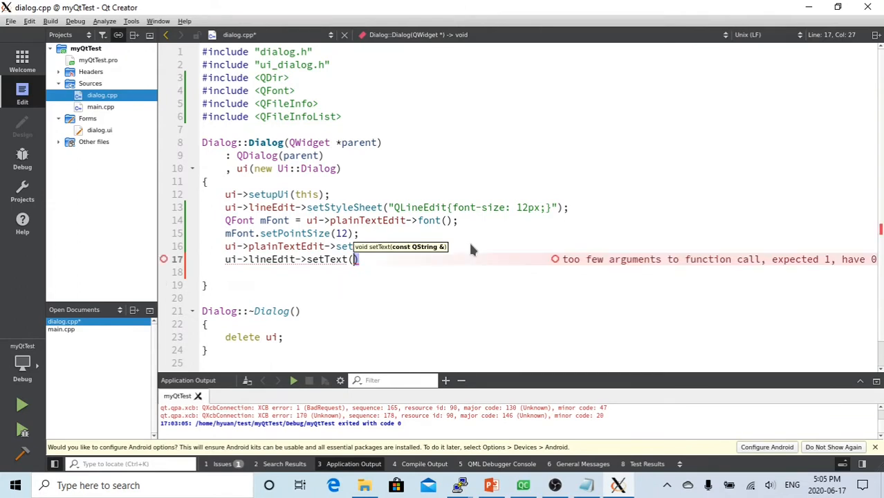
text(QDir)
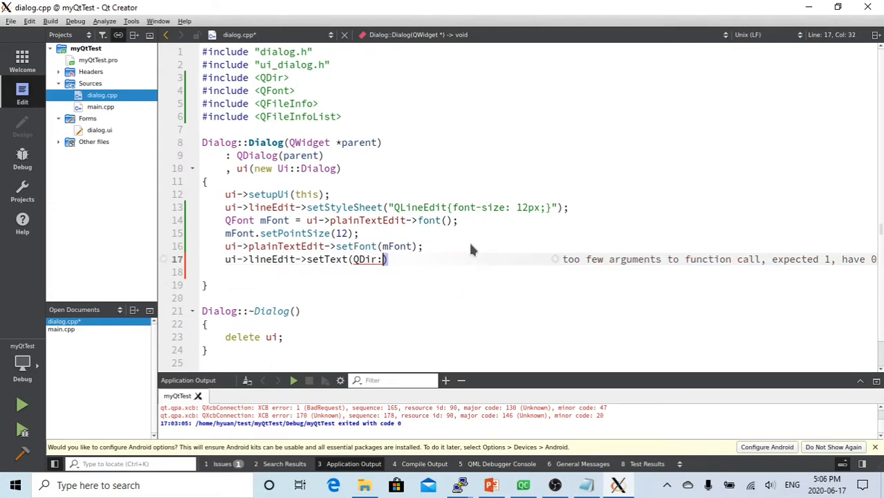
text(:h)
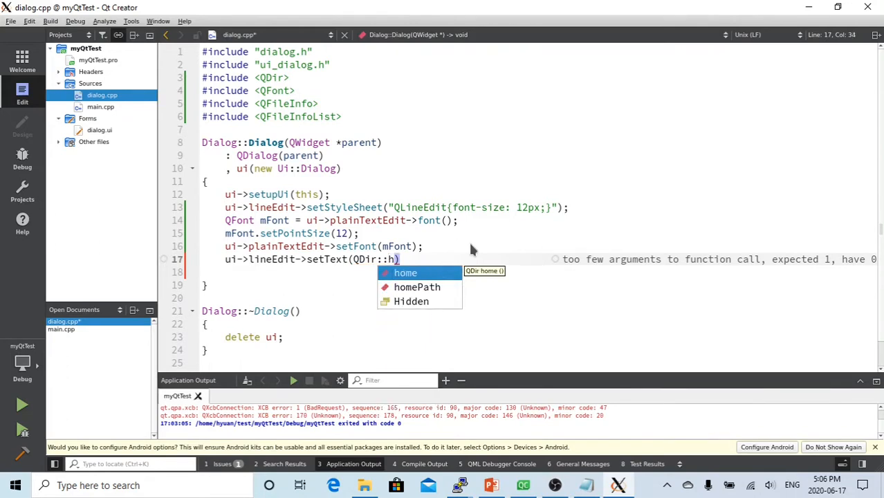
click(417, 287)
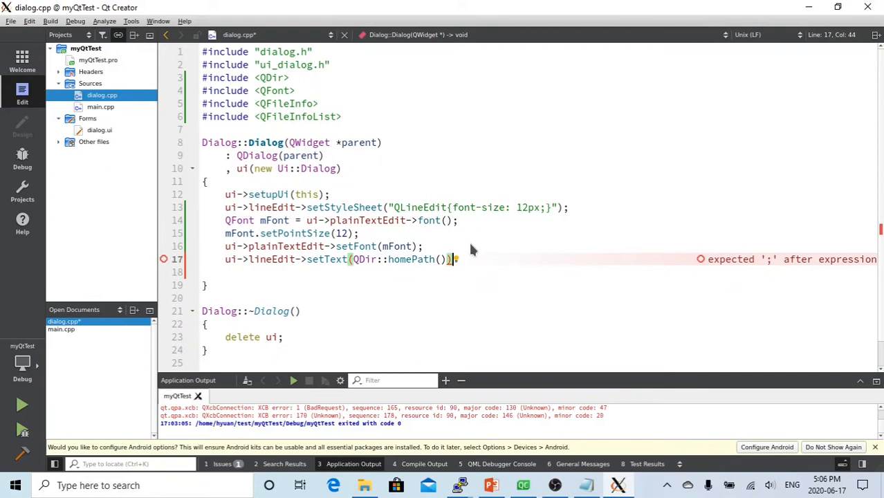
text())
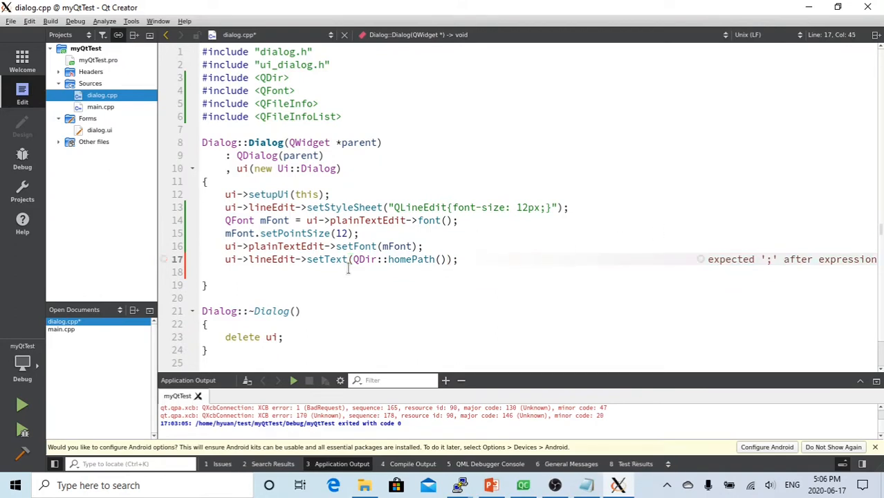
text(;)
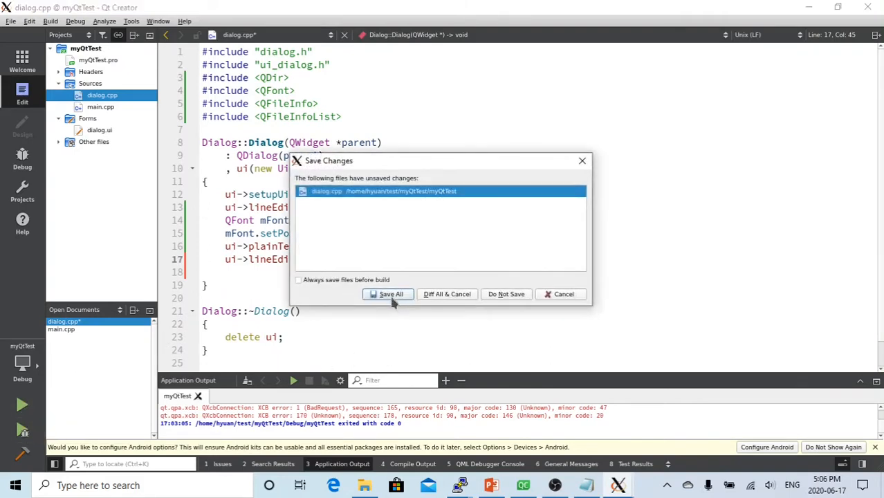
- Save all unsaved files so the myQtTest build can run
click(387, 294)
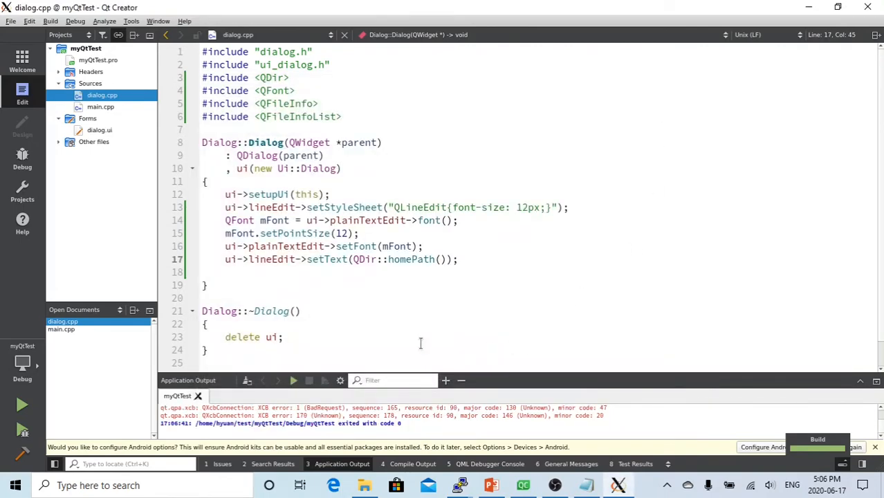
- Create a clicked() slot on_pushButton_clicked() for the Go To button from the designer
click(99, 130)
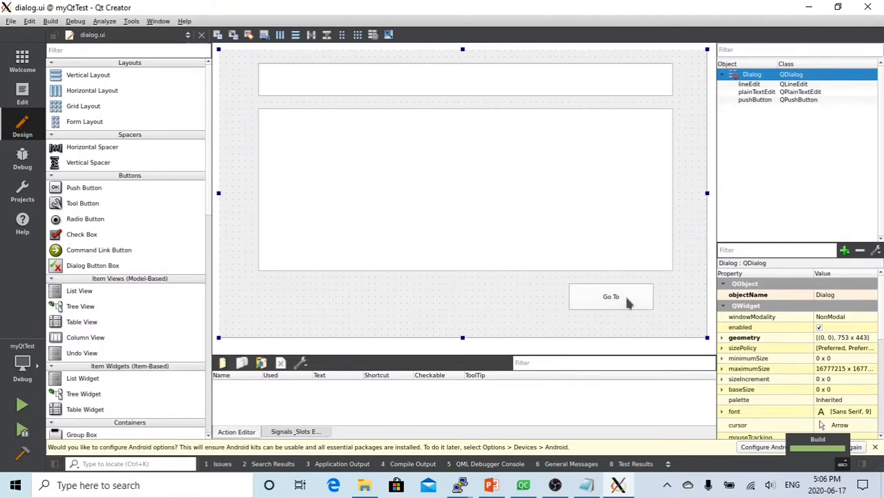
mouse_move(612, 302)
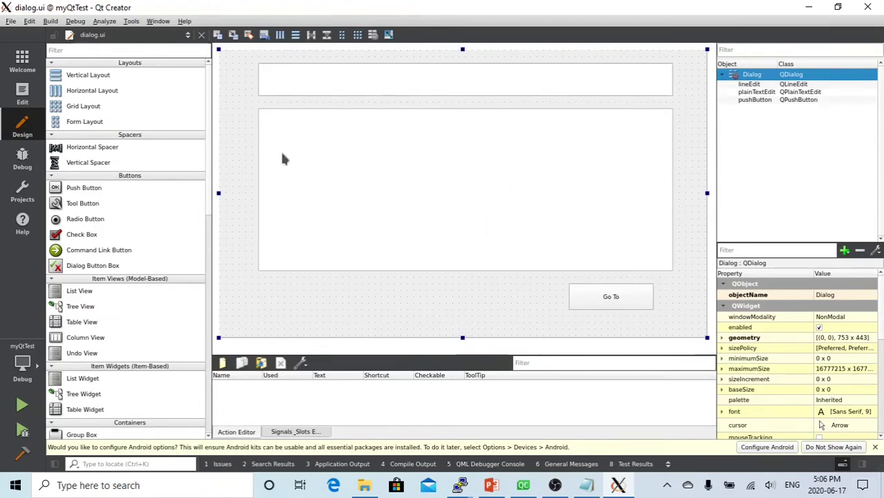
mouse_move(299, 165)
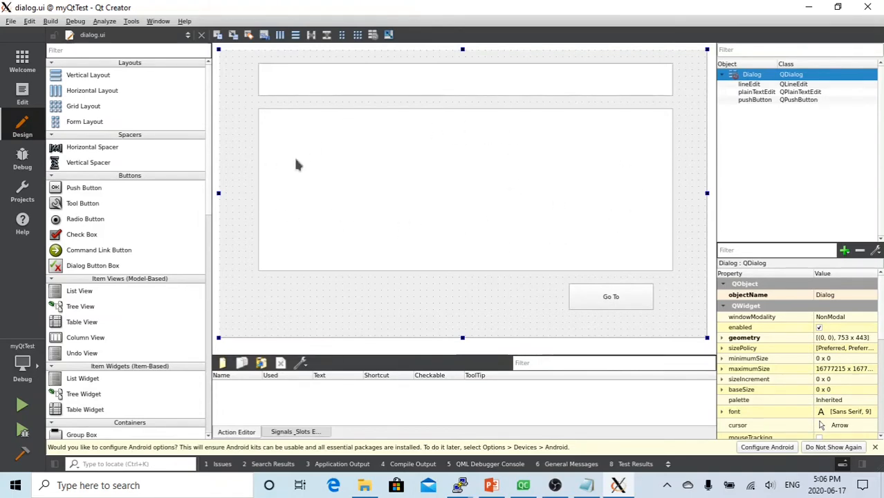
mouse_move(321, 171)
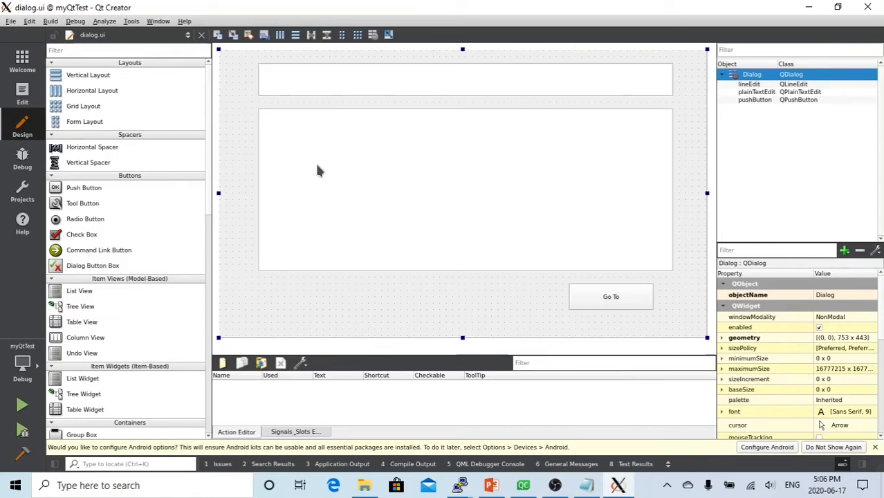
mouse_move(465, 202)
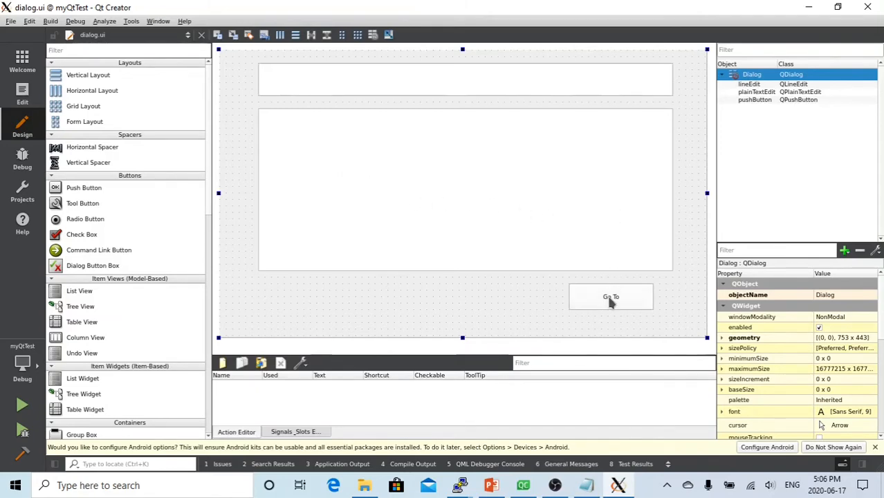
right_click(612, 296)
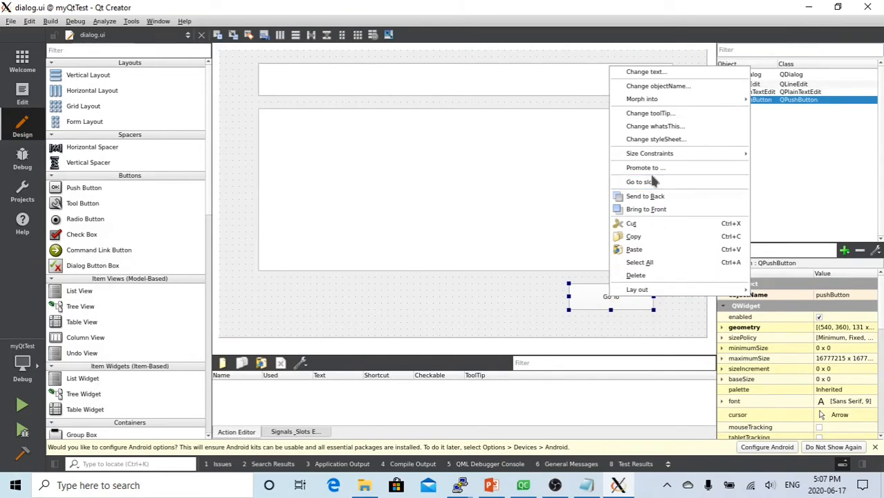
click(639, 181)
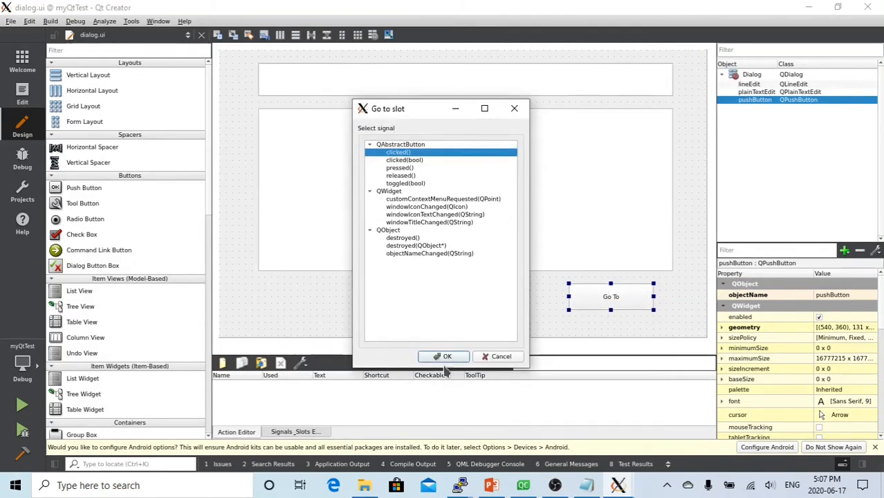
click(443, 357)
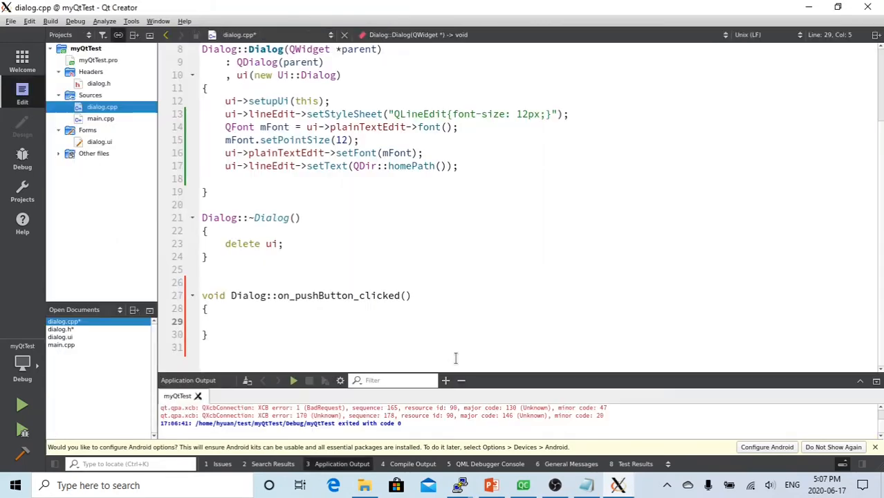
- Begin the click handler body with ui->plainTextEdit->clear();
click(226, 321)
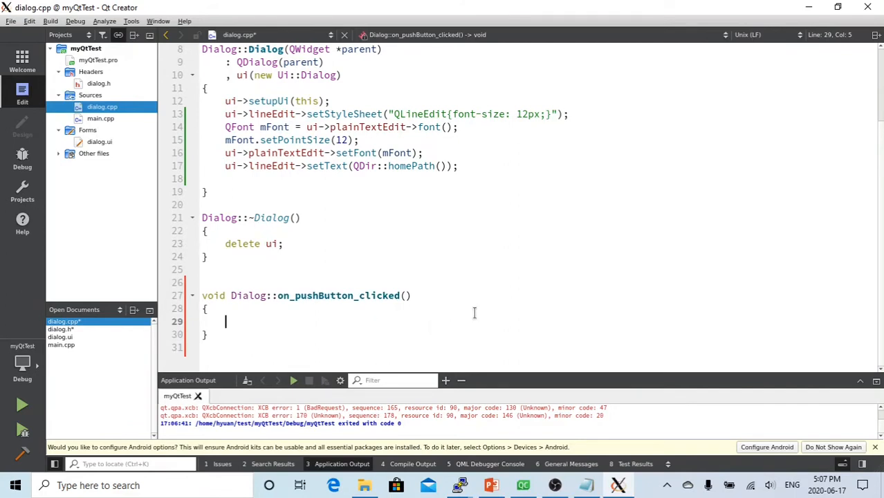
text(ui)
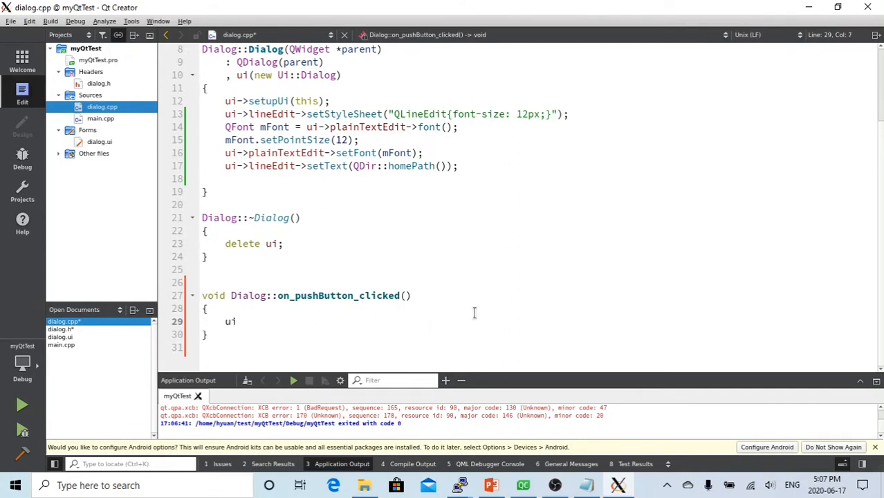
text(->)
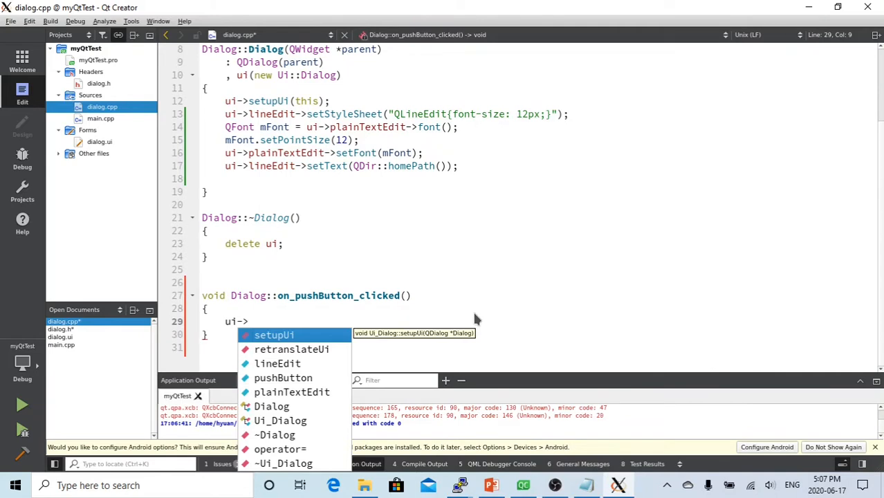
text(plainTextEdit)
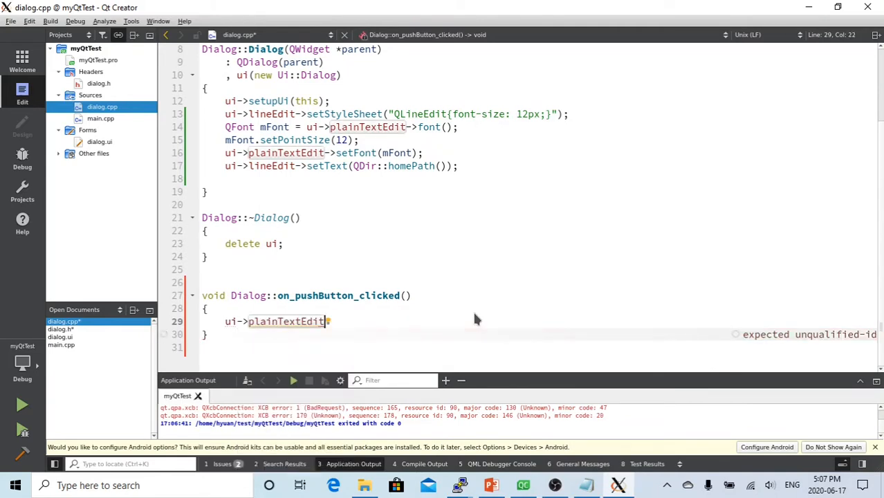
text(->c)
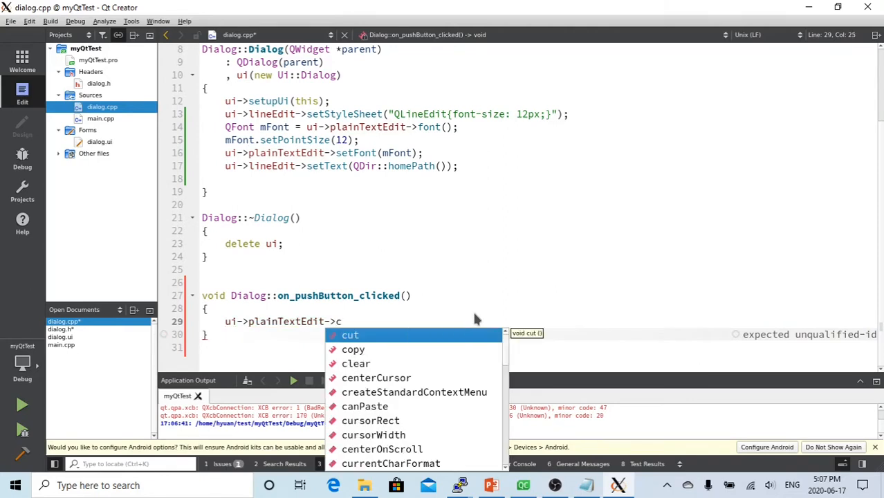
text(lear();)
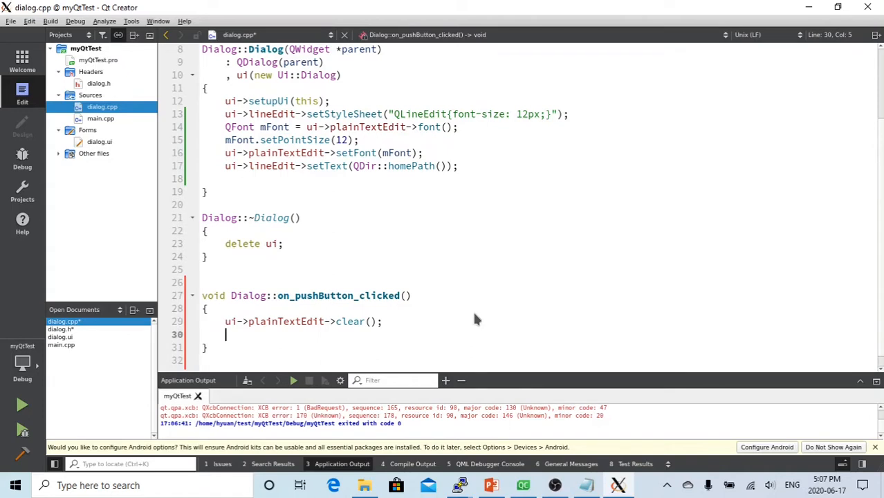
- Declare QString currPath = ui->lineEdit->text(); in the handler
text(Q)
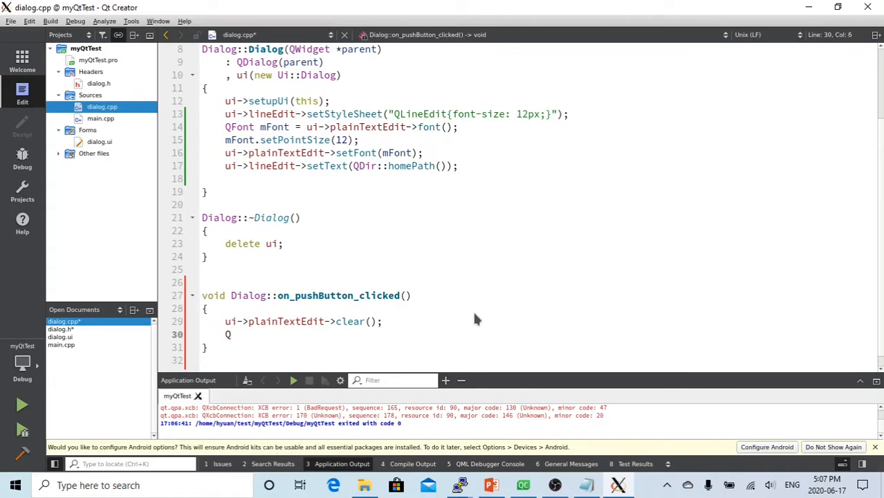
text(Strin)
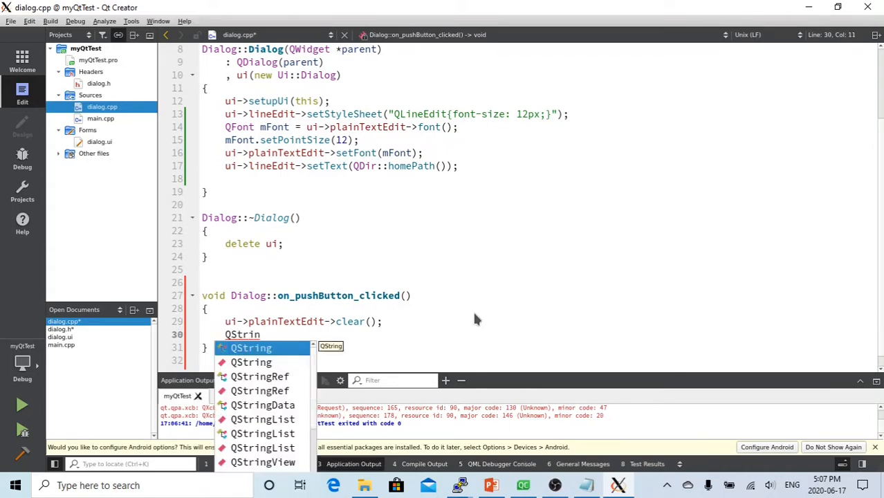
text(g)
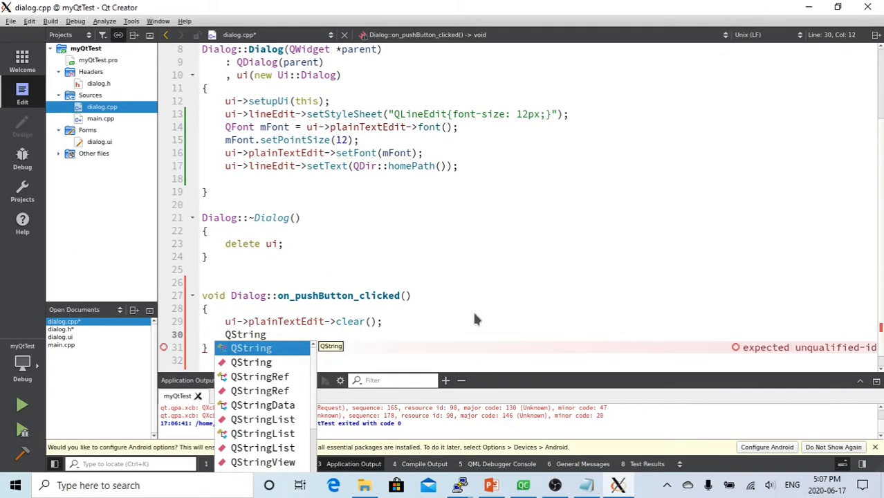
key(Space)
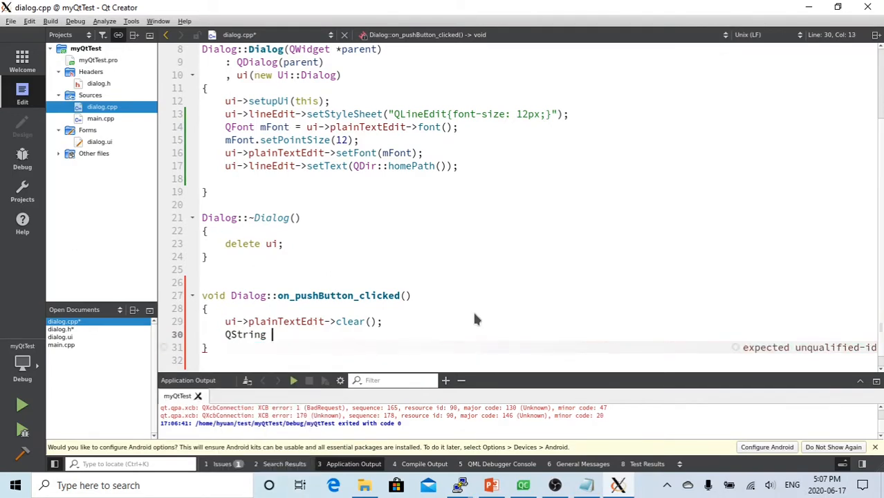
text(cu)
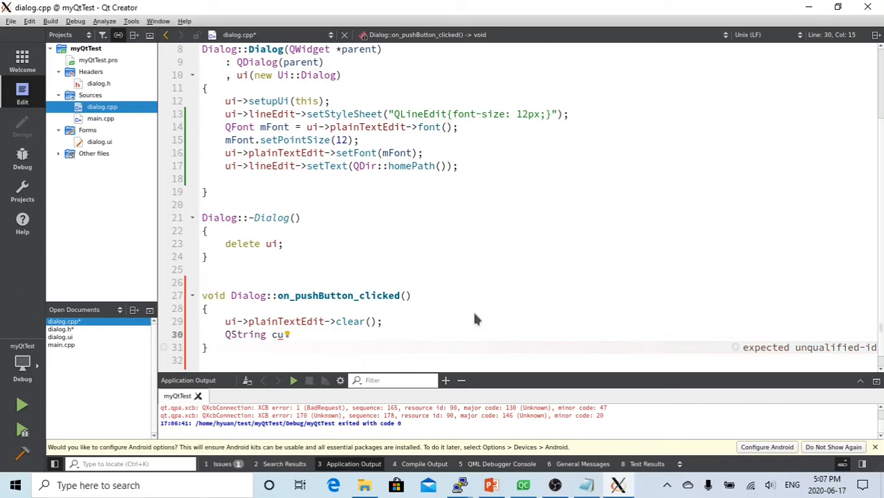
text(rrPath)
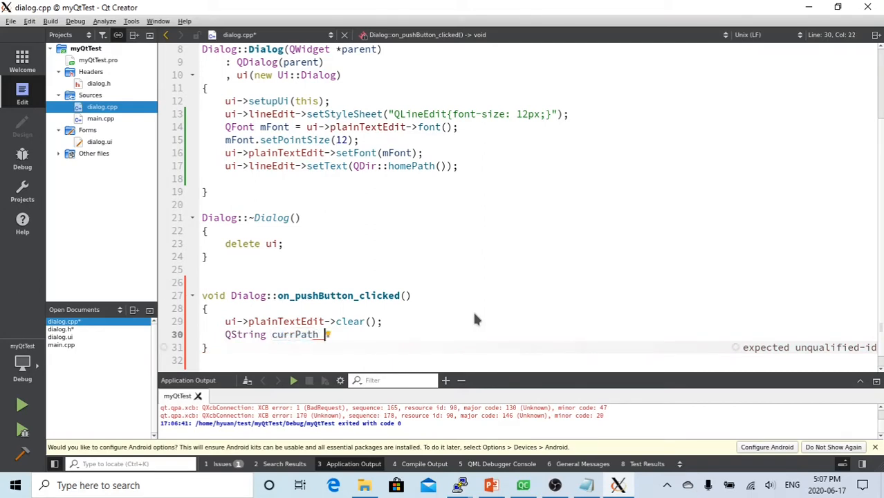
text(=)
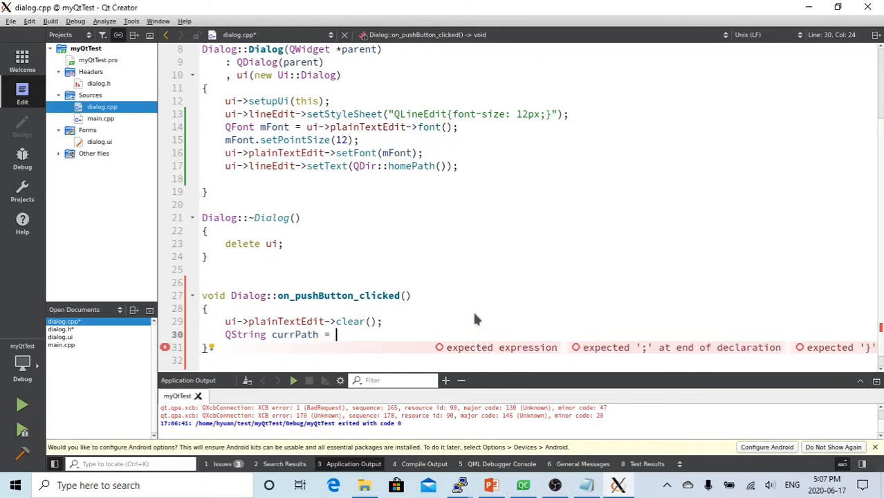
text(ui-)
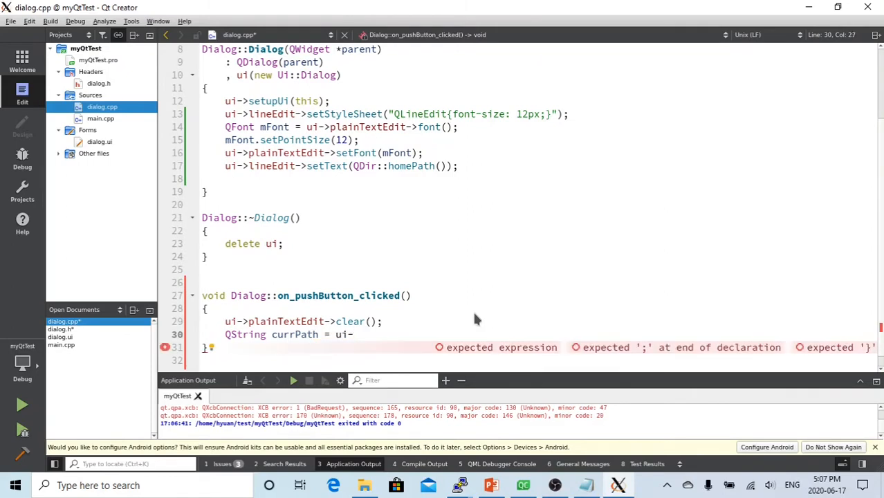
text(l)
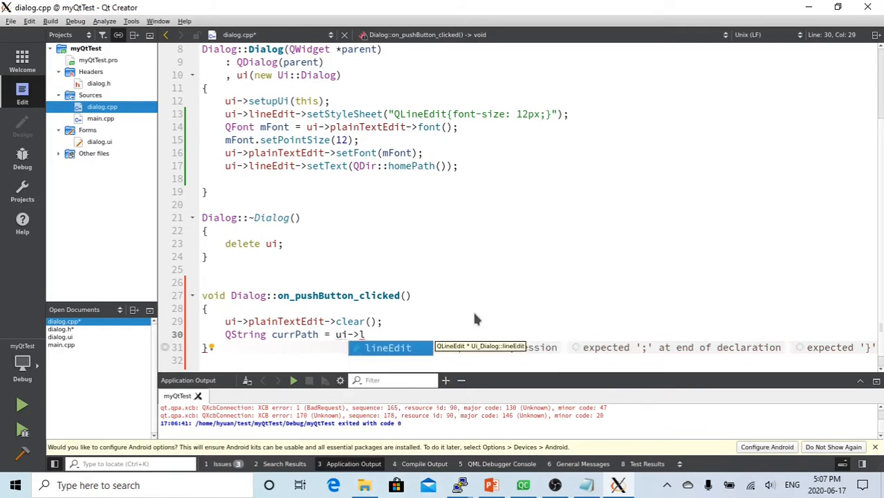
text(lineEdit->text()
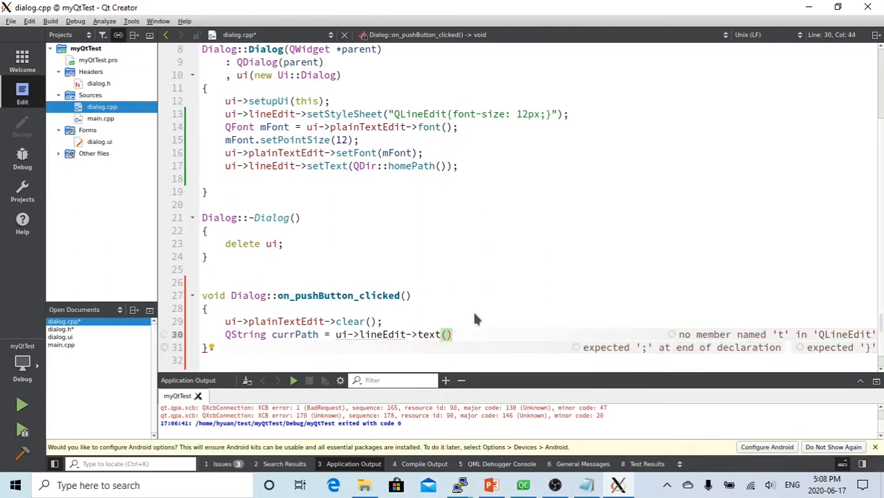
text(;)
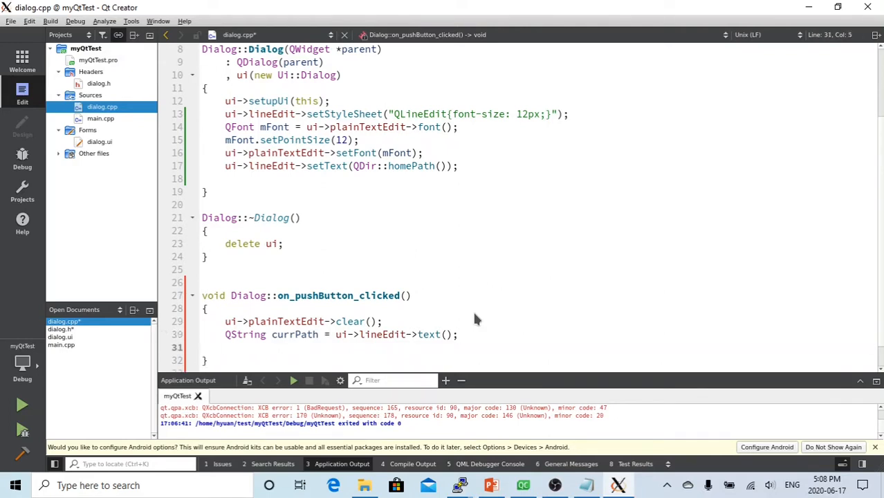
- Add QDir mDir(currPath); below the currPath declaration
scroll(down, 3)
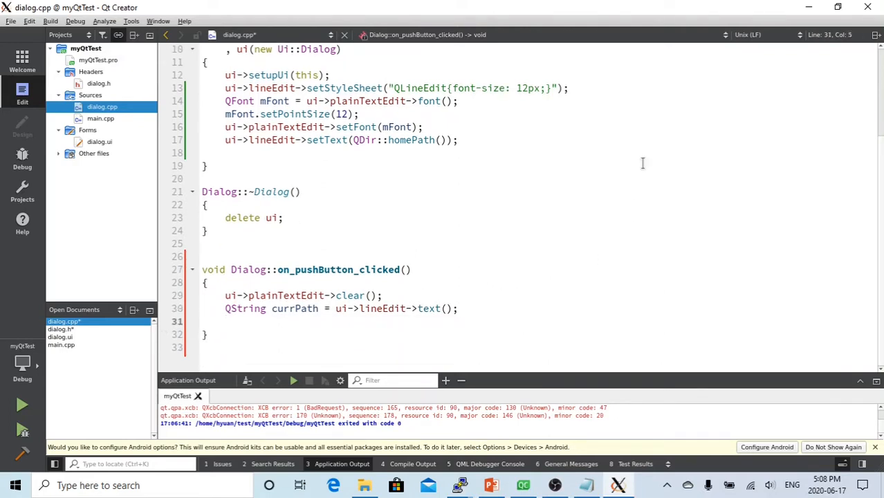
mouse_move(631, 199)
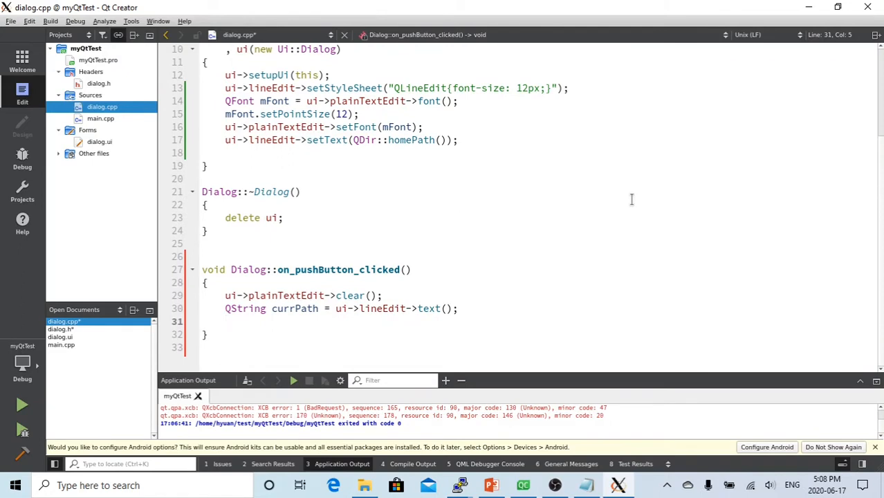
text(Qdi)
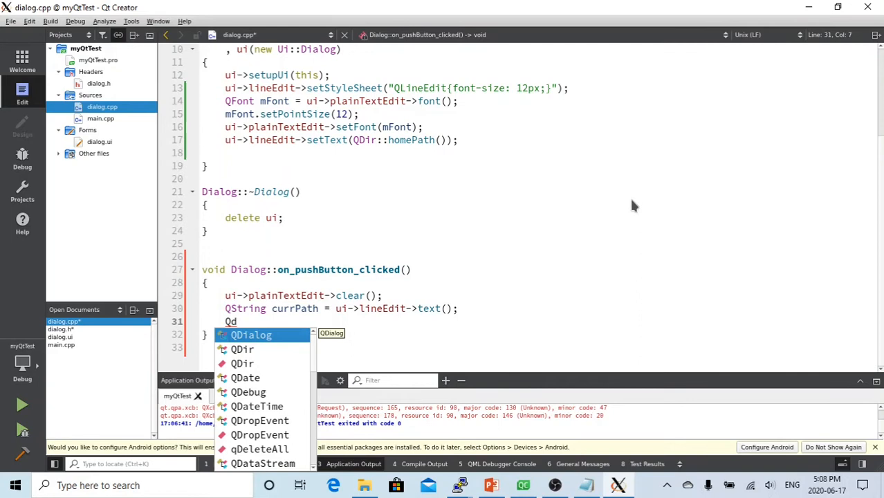
text(Dir m)
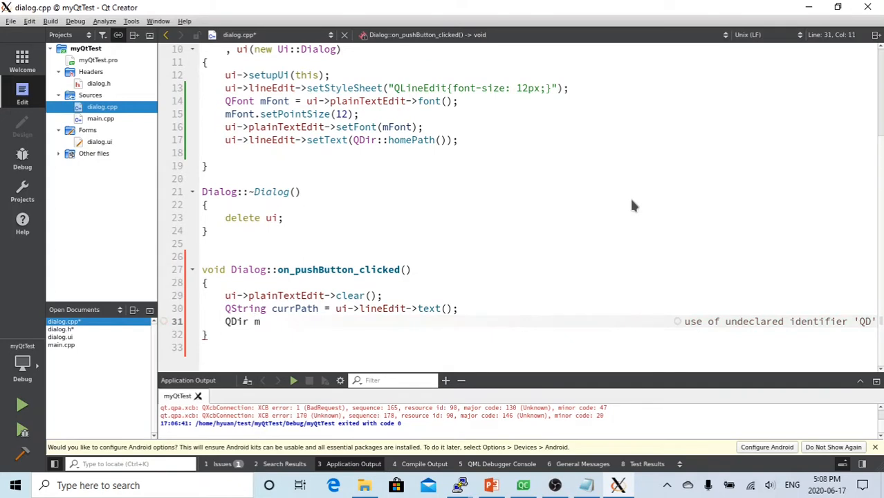
text(Dir)
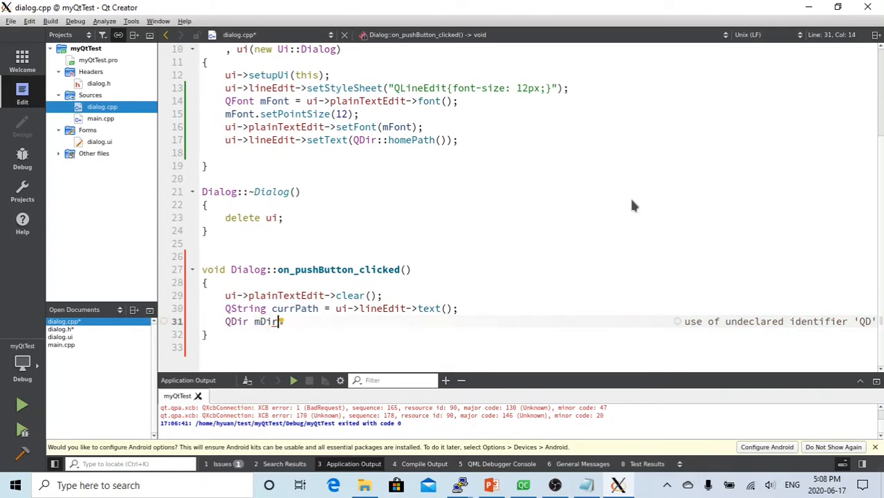
text(()
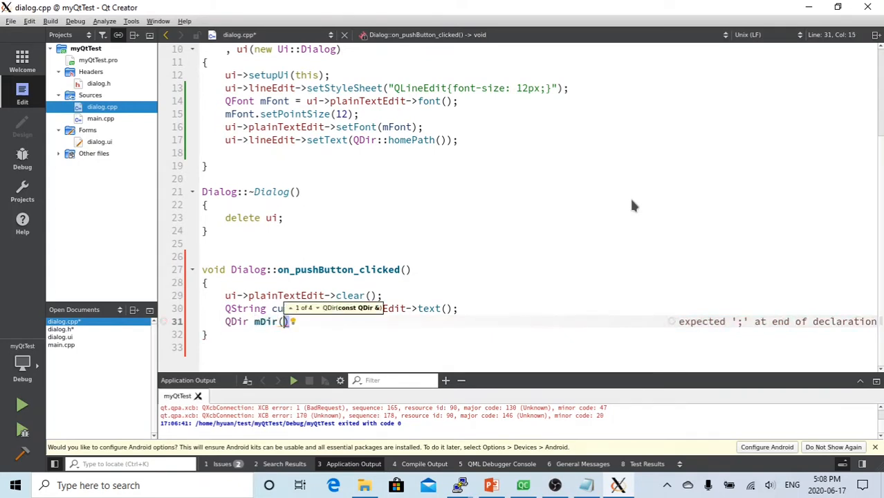
text(currPath)
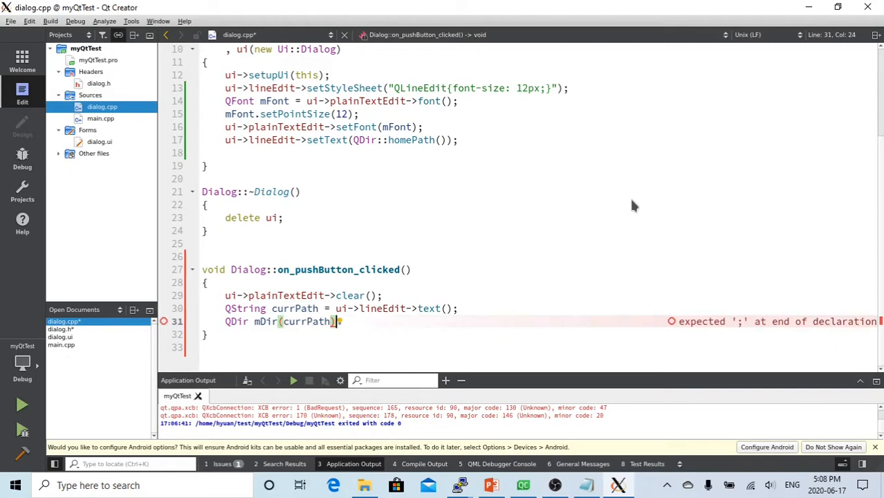
text(;)
key(Return)
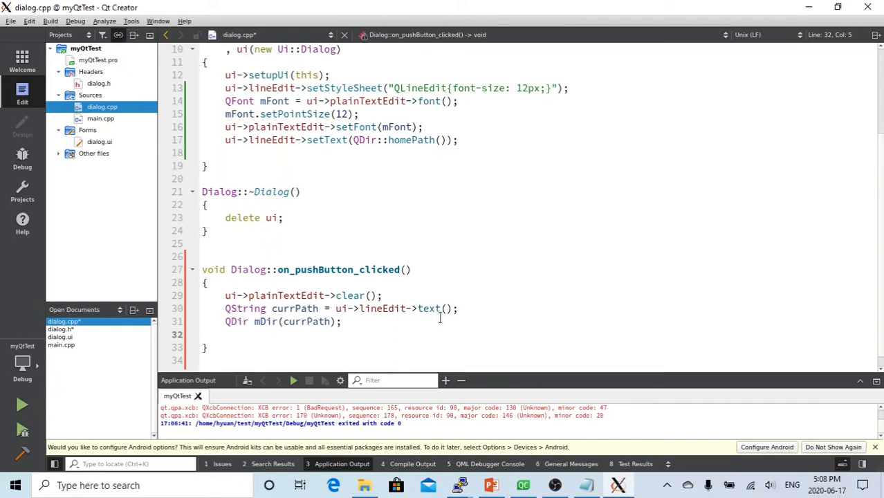
- Add if (mDir.exists()) { // do someting } and start an else branch
text(if)
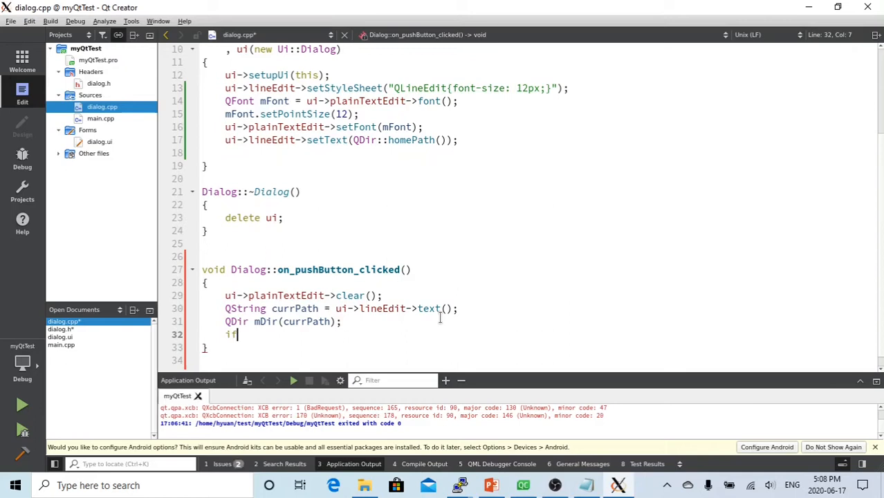
text(())
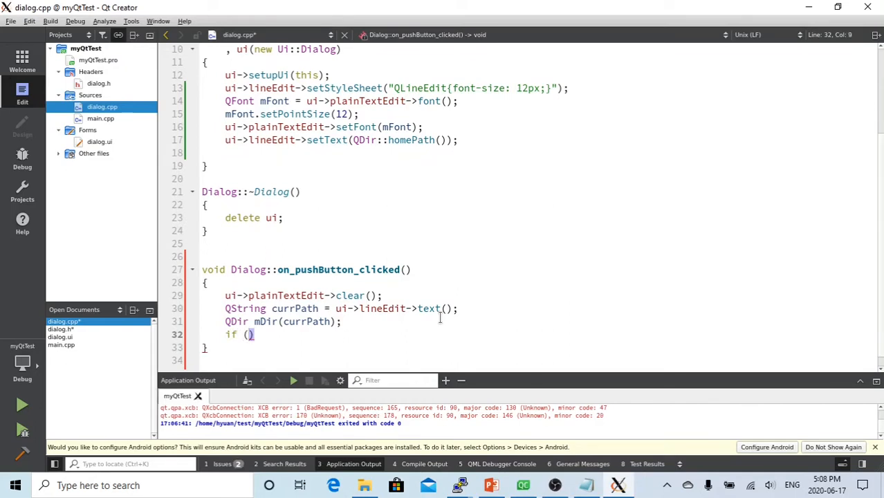
text(mDi)
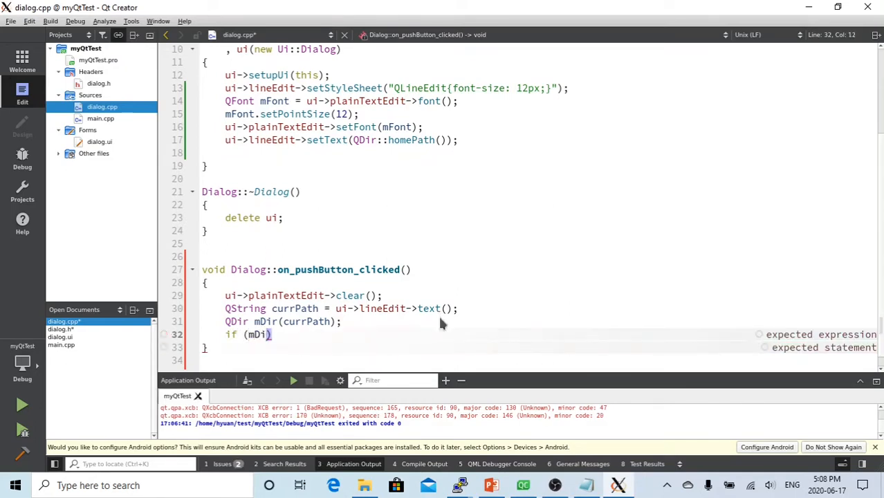
text(.)
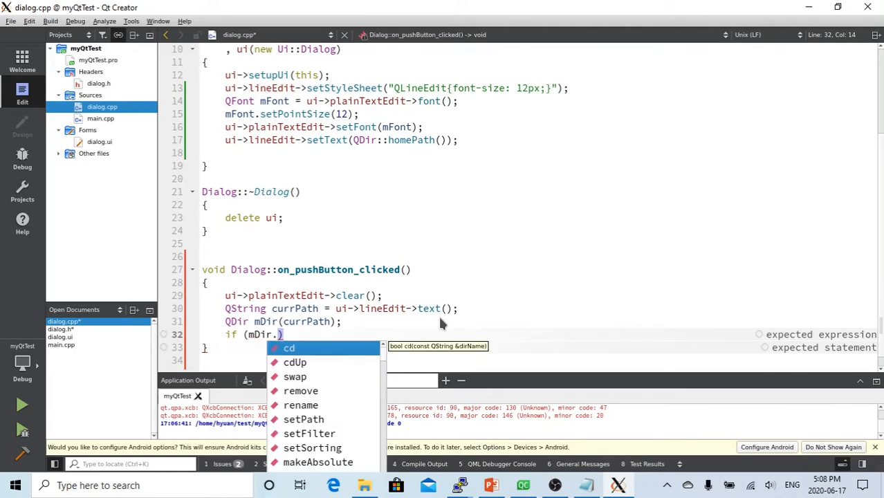
text(exists()
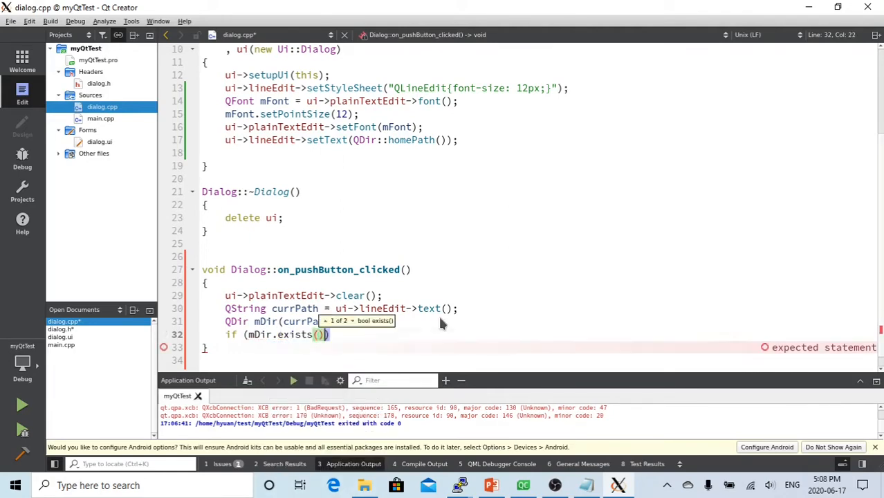
key(Return)
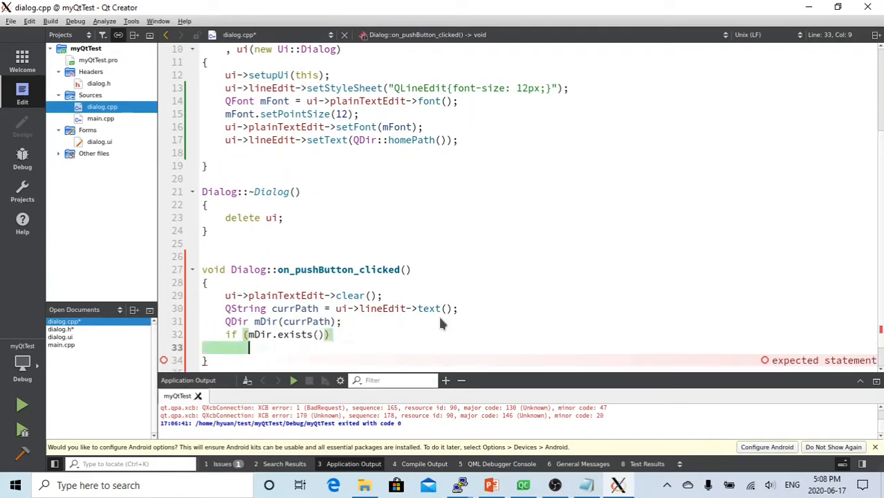
text({)
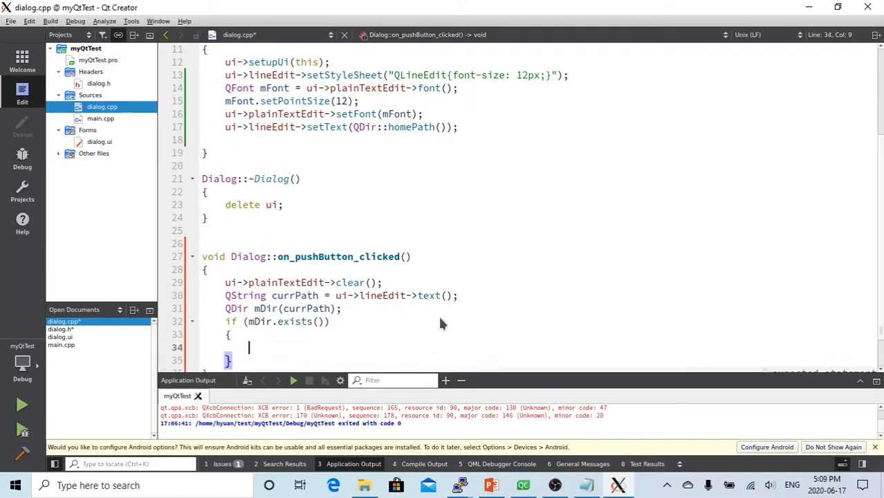
text(//)
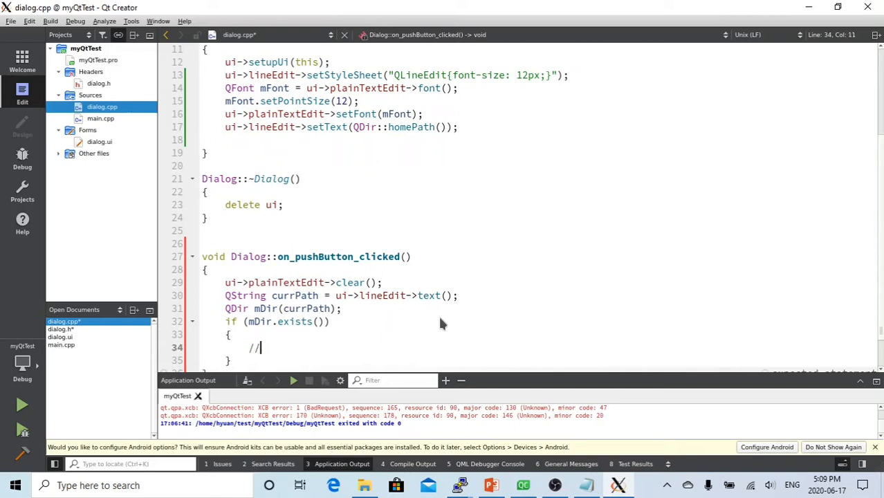
text(do s)
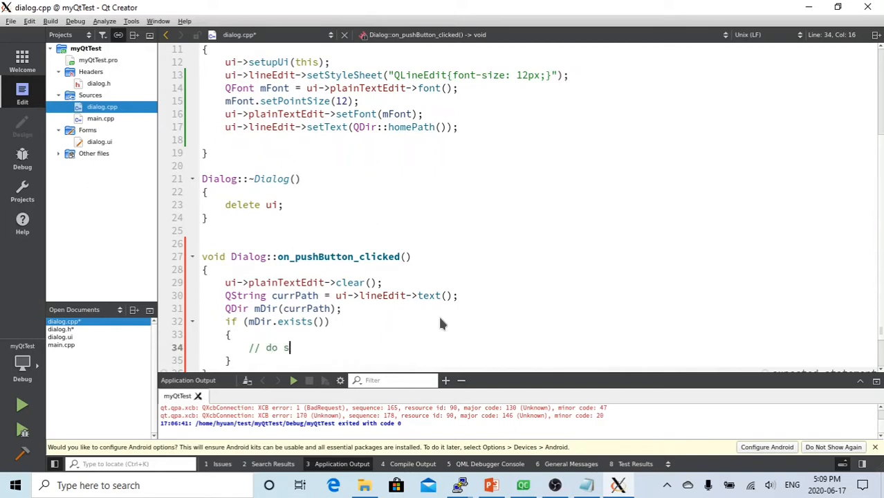
text(ometing)
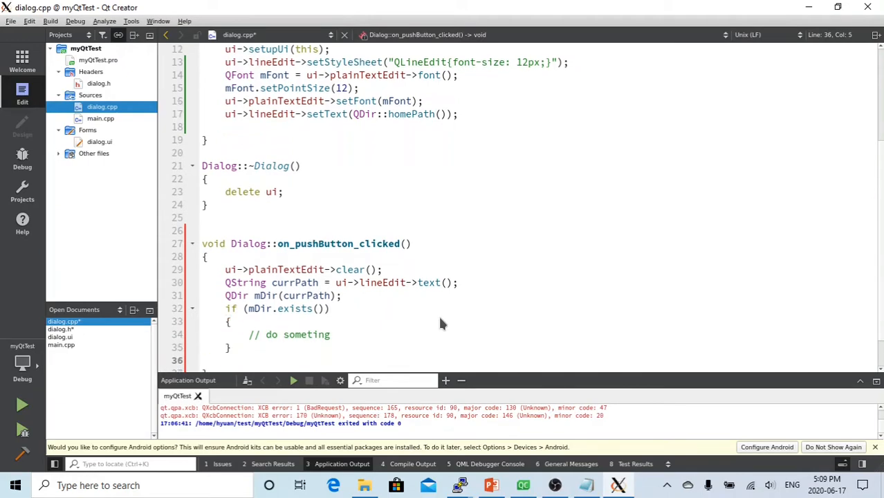
text(else {)
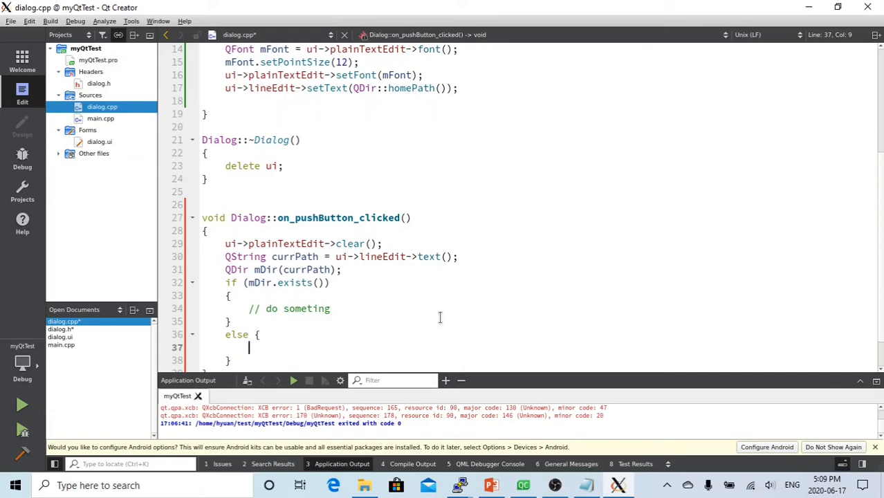
- In the else branch set ui->plainTextEdit->setPlainText("Directory not exist");
text(ui->plainTextEdit)
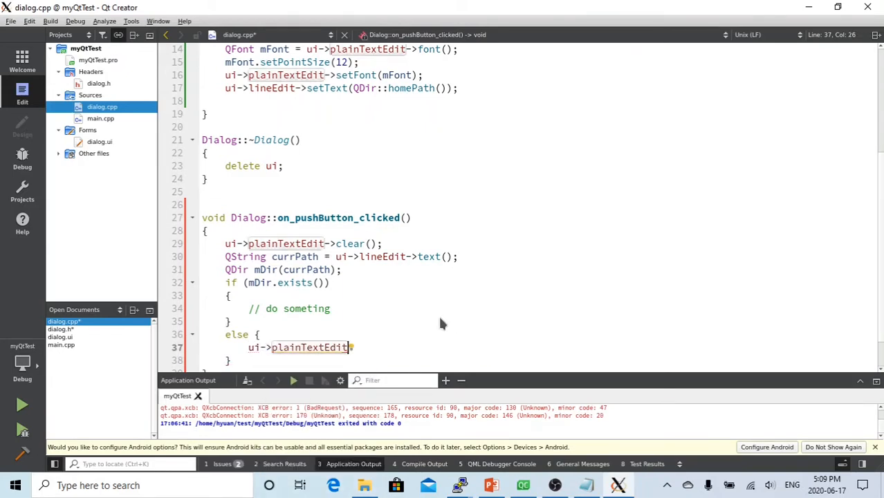
text(->se)
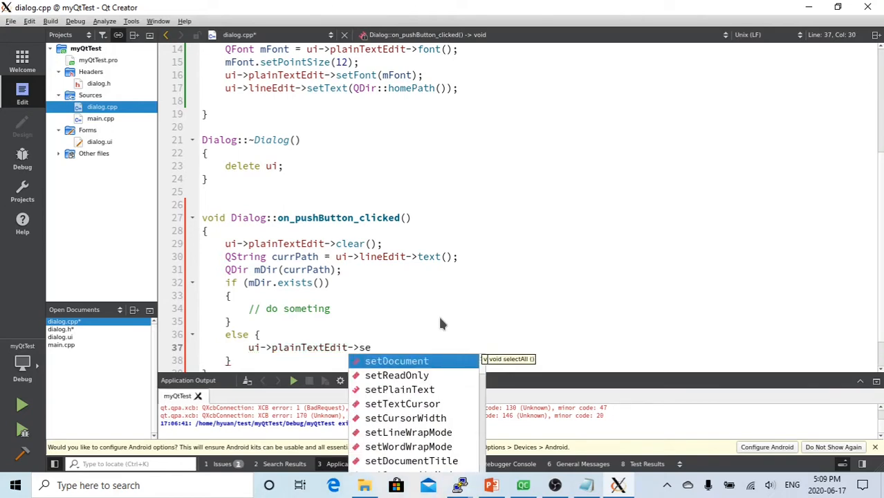
text(p)
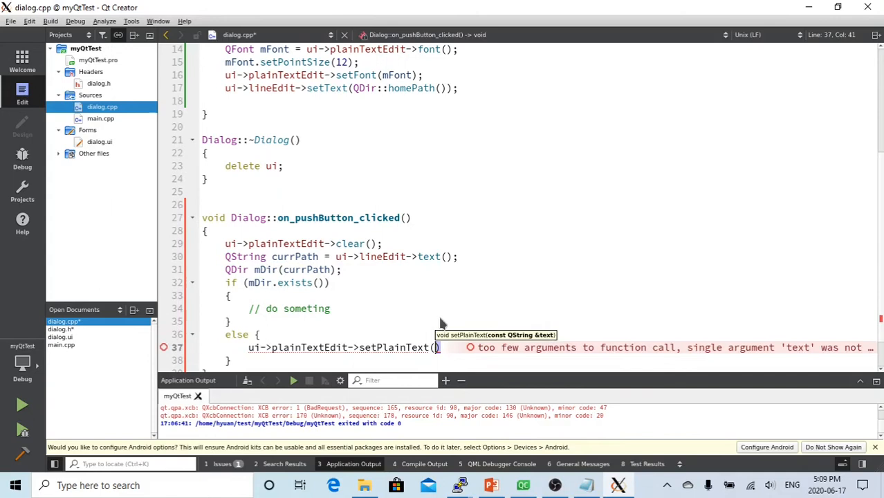
text("")
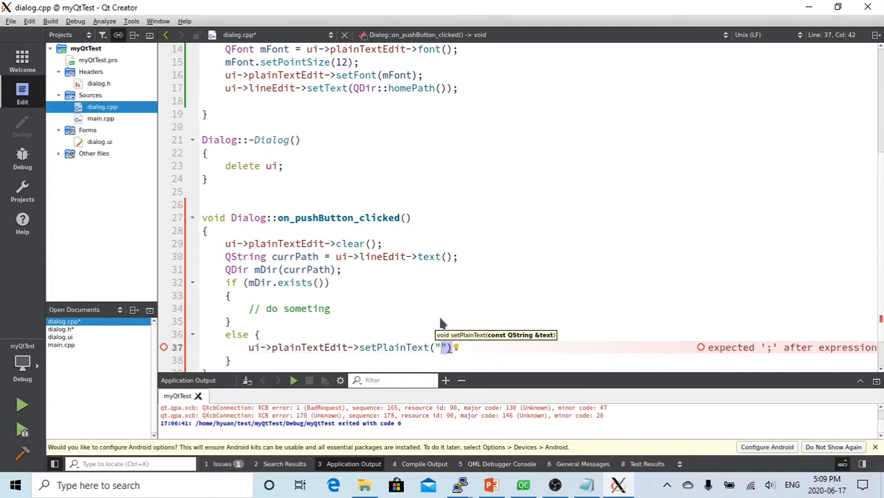
text(Direc)
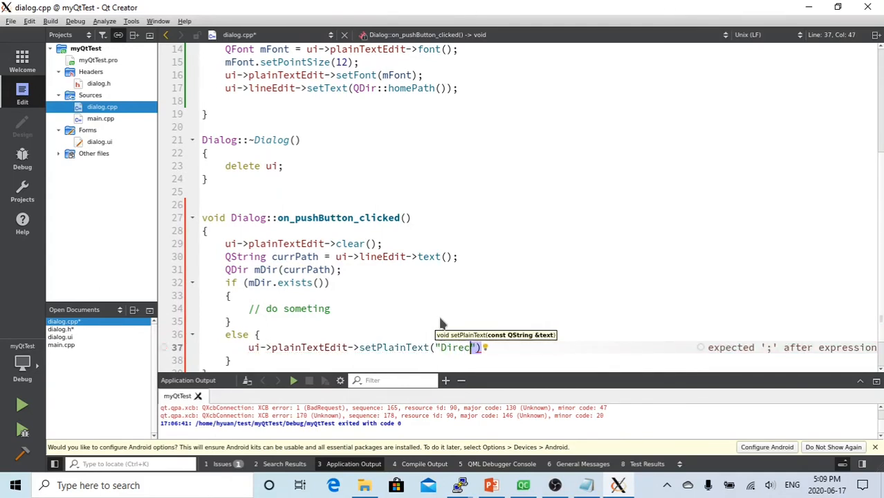
text(tory not exist)
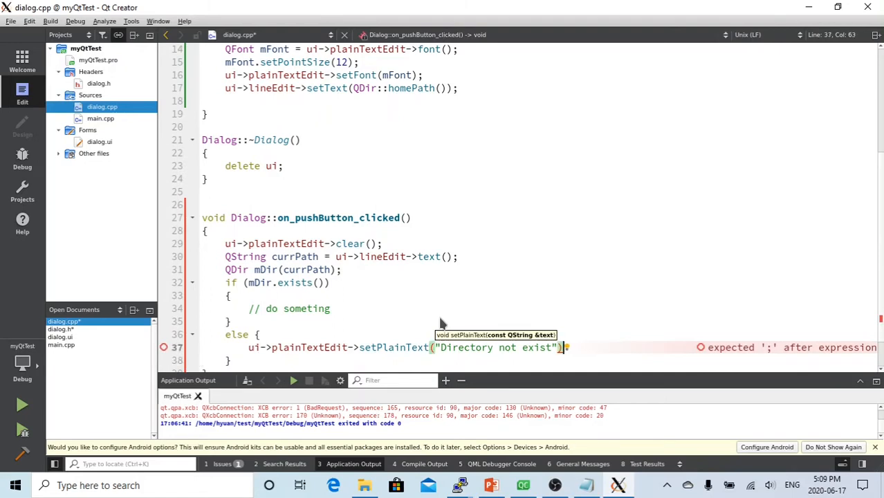
text(;)
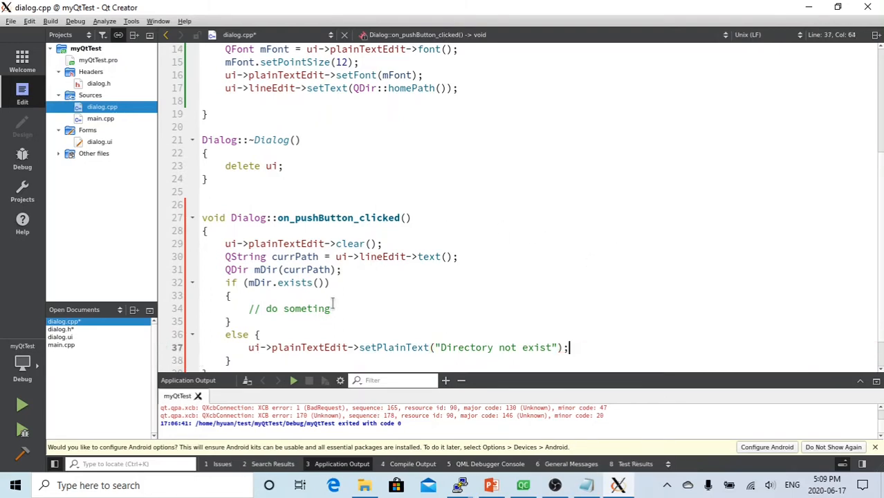
click(332, 309)
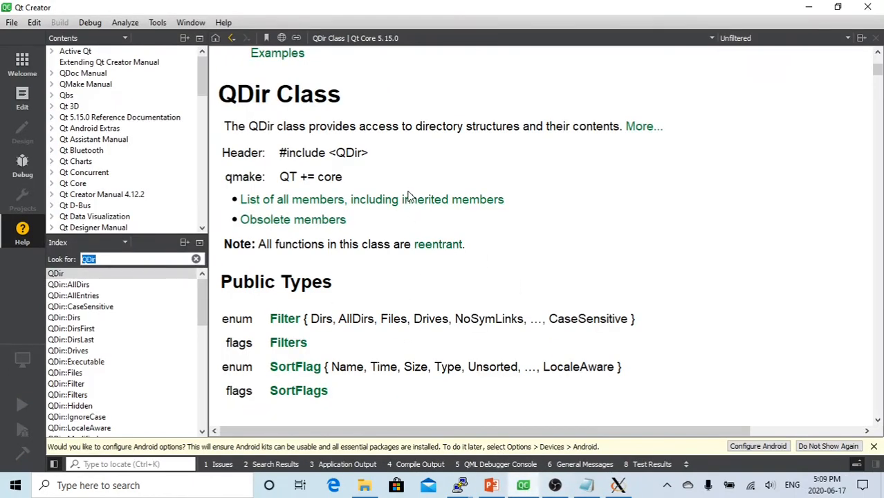
mouse_move(233, 99)
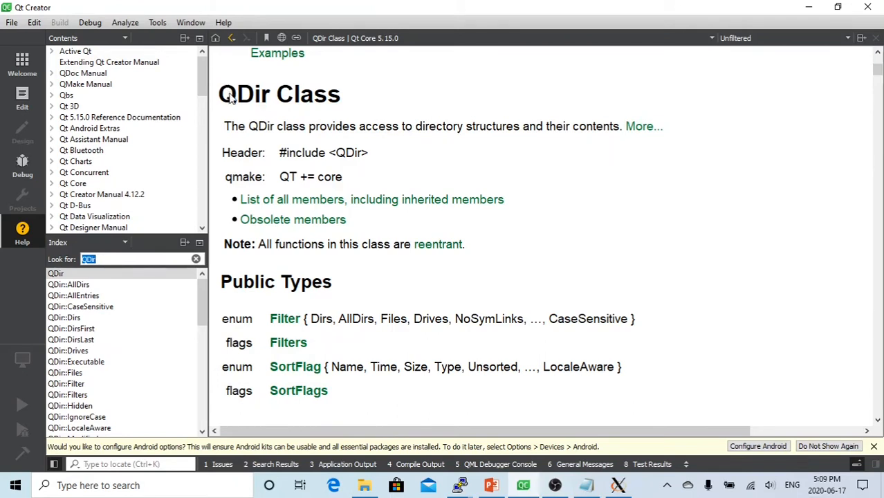
mouse_move(371, 152)
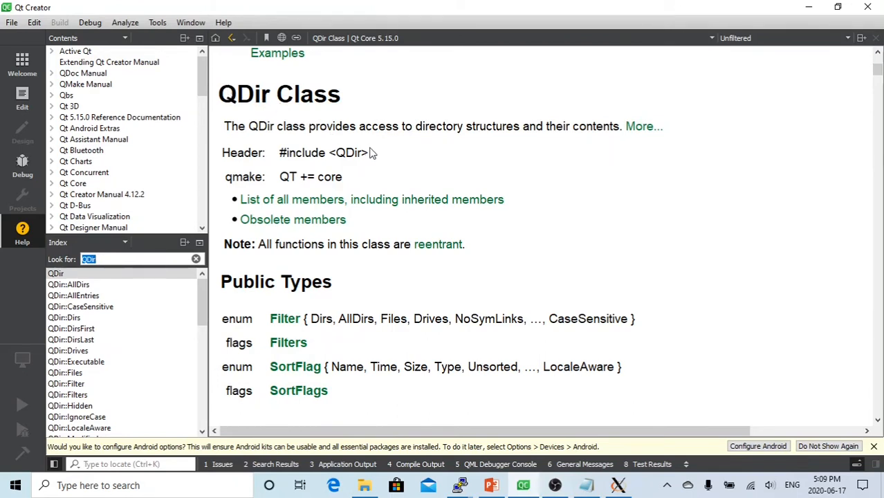
mouse_move(423, 153)
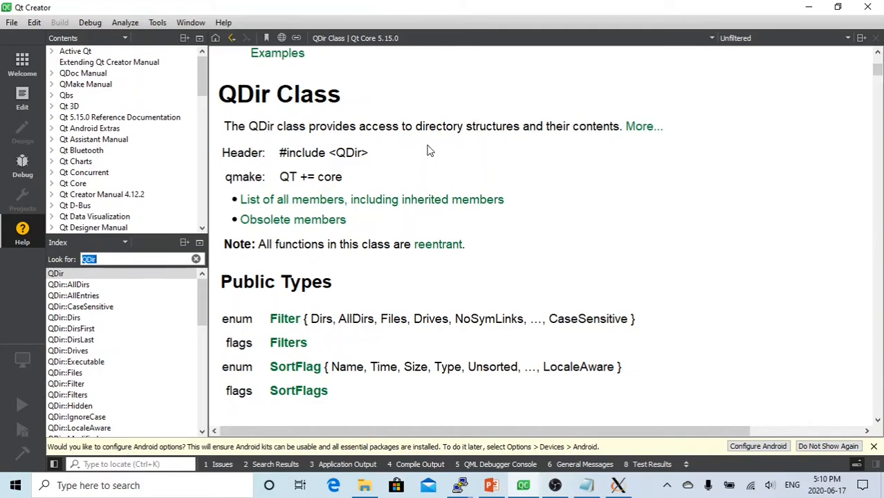
- Scroll the QDir help to Public Functions and open the entryInfoList documentation
scroll(down, 3)
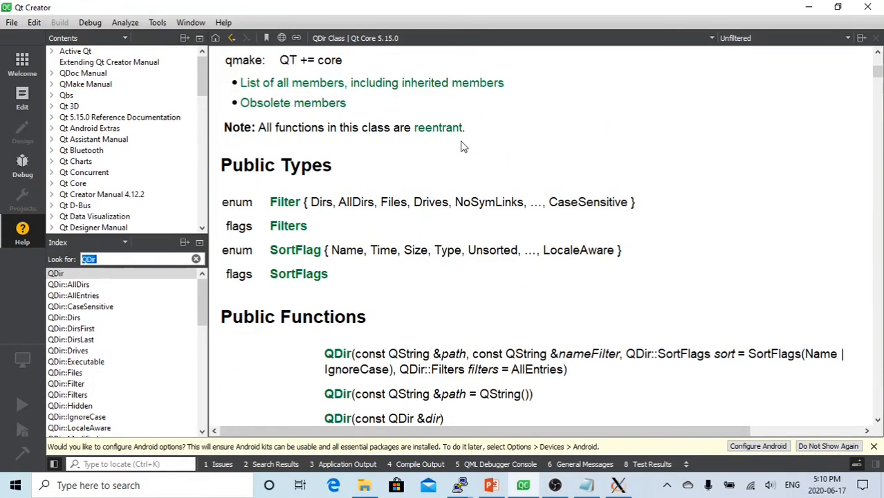
scroll(down, 3)
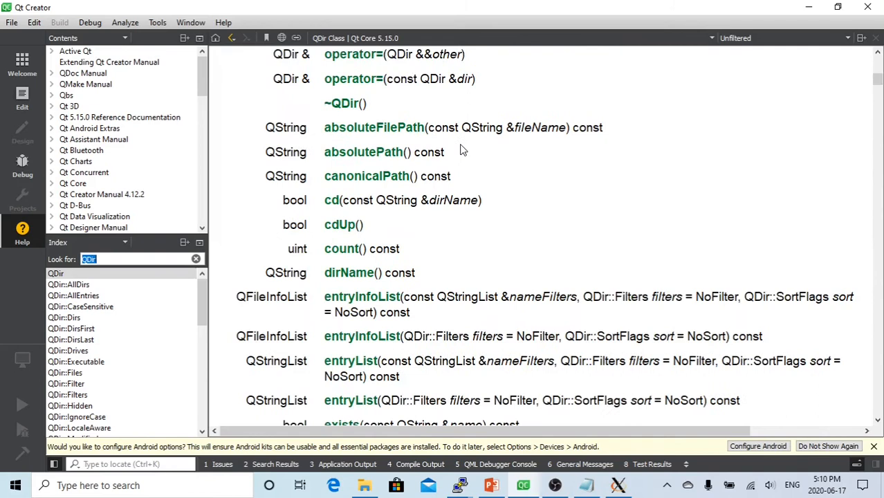
scroll(down, 3)
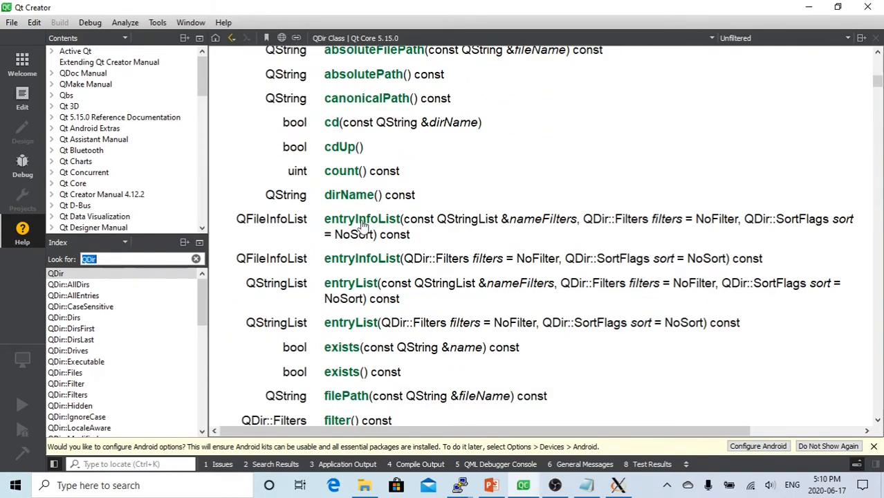
mouse_move(363, 221)
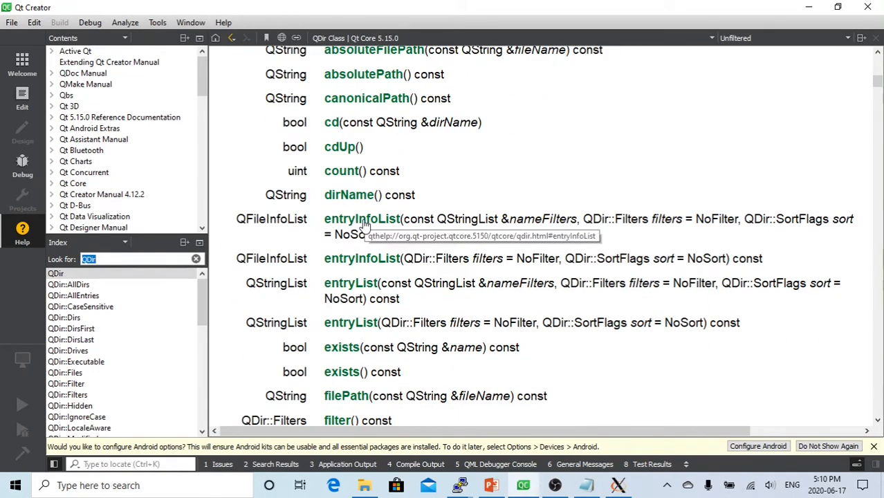
click(362, 219)
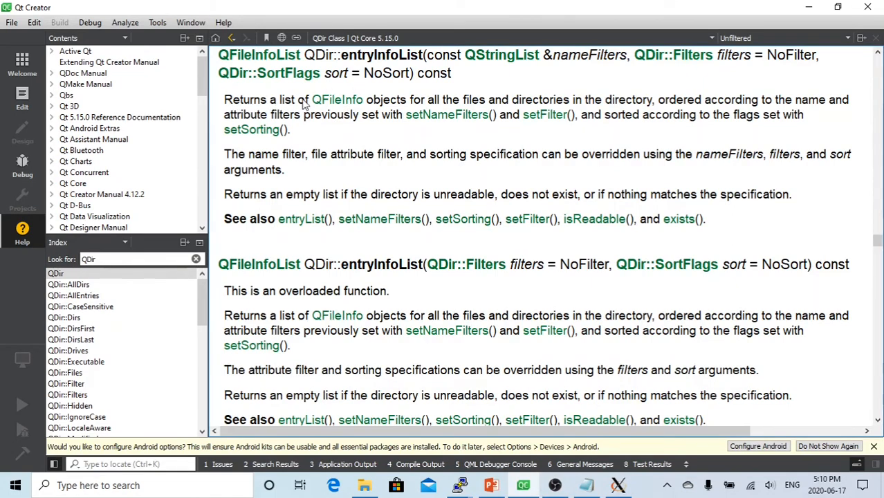
mouse_move(402, 104)
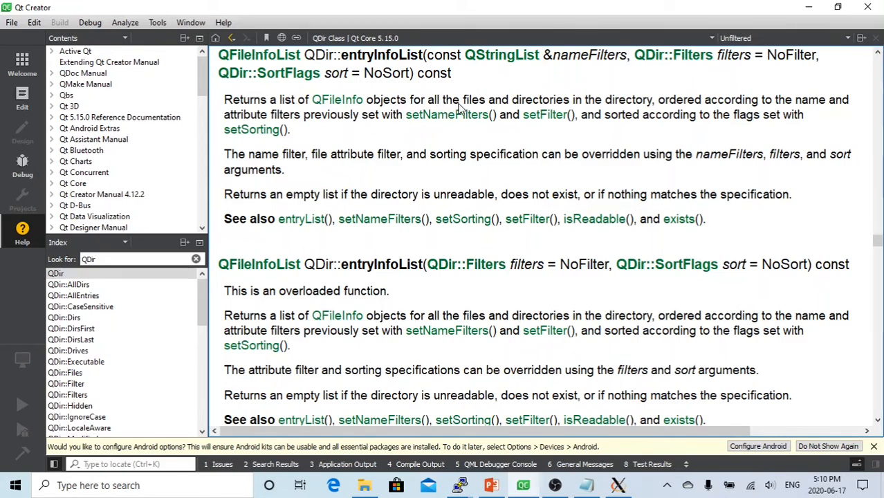
mouse_move(594, 105)
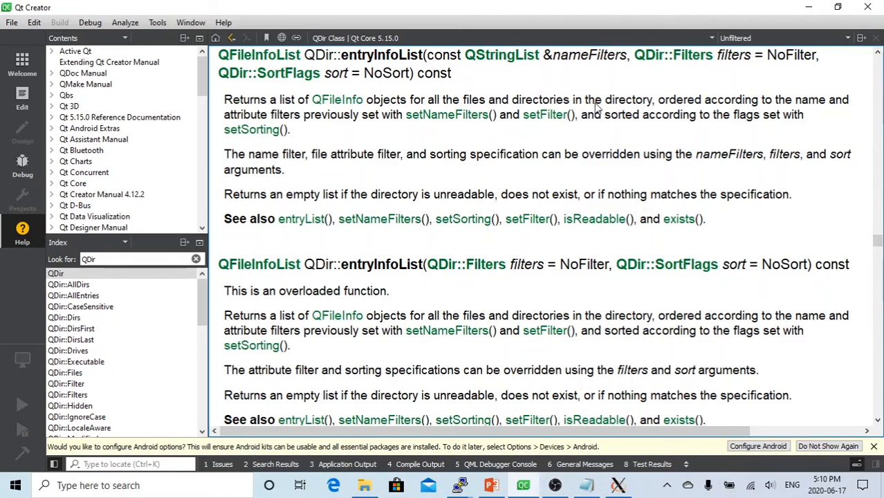
mouse_move(352, 63)
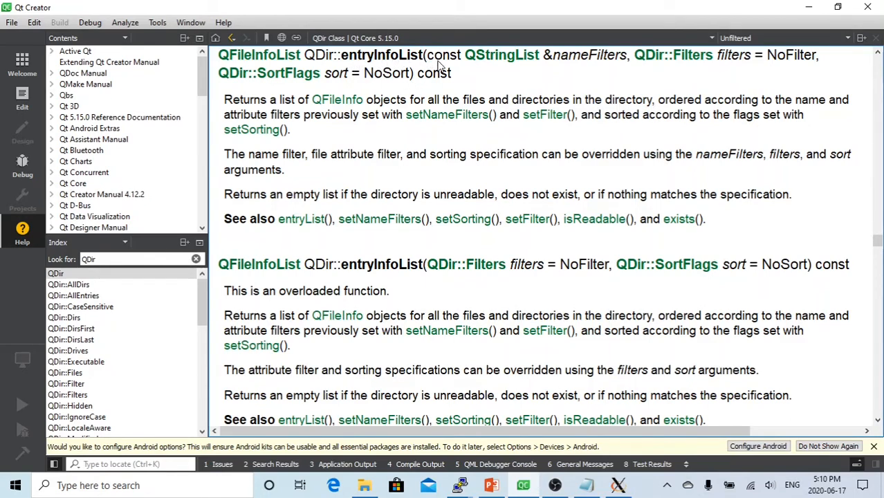
mouse_move(471, 484)
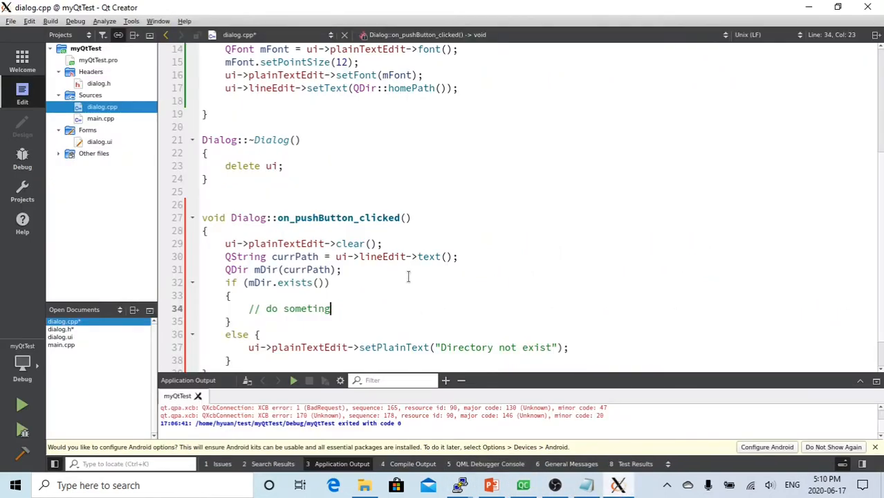
mouse_move(404, 309)
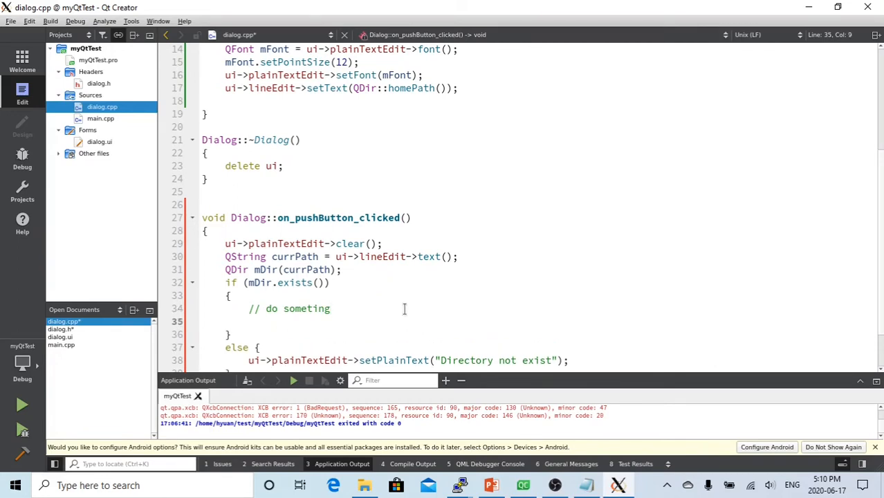
- Inside the if block declare QFileInfoList mList = mDir.entryInfoList();
text(QFile)
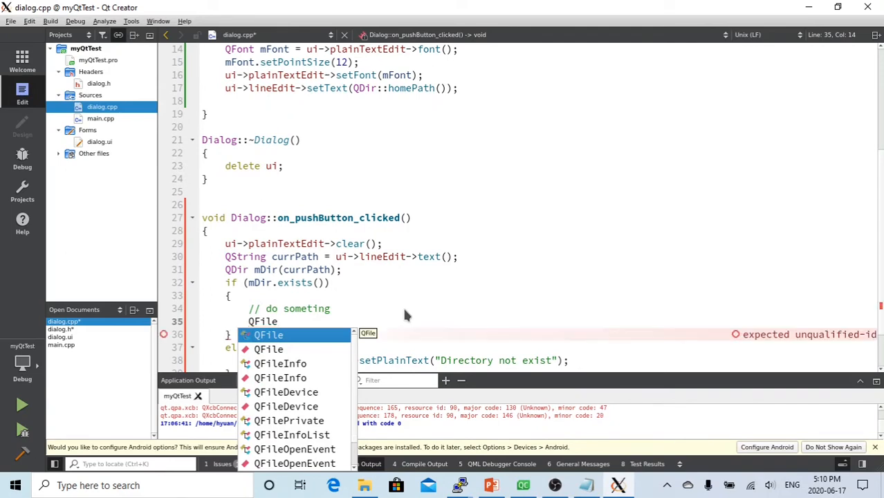
text(I)
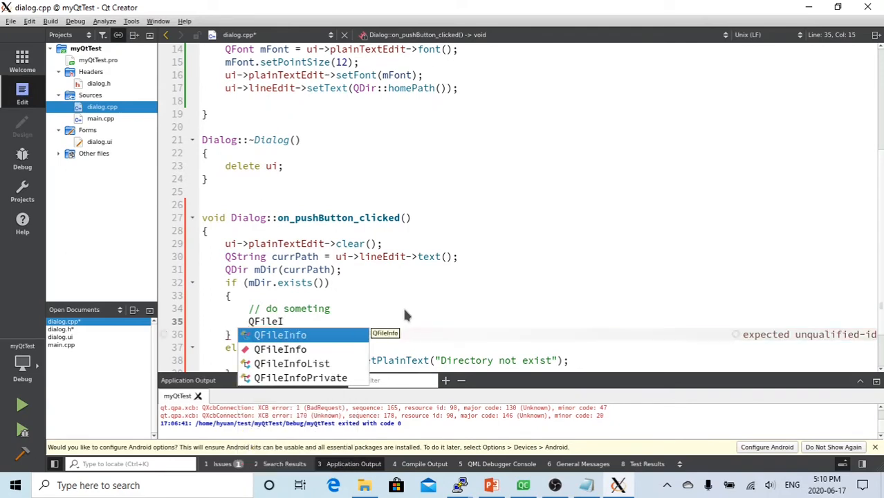
click(290, 362)
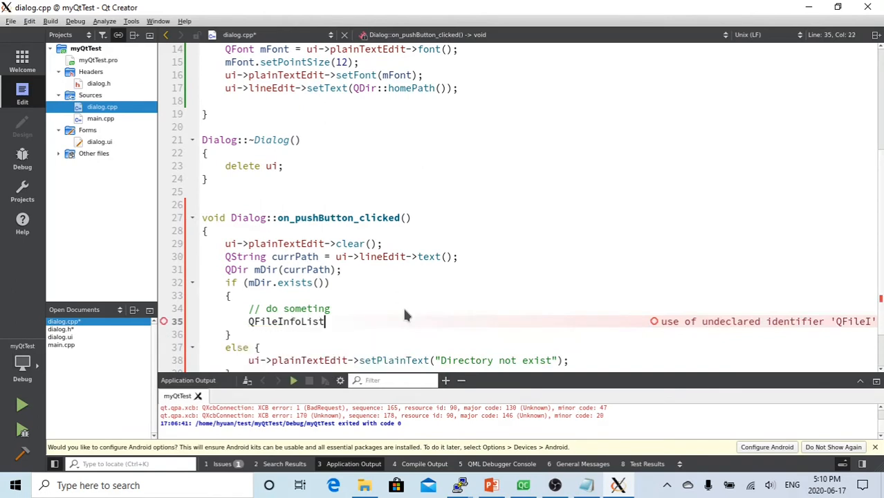
text(m)
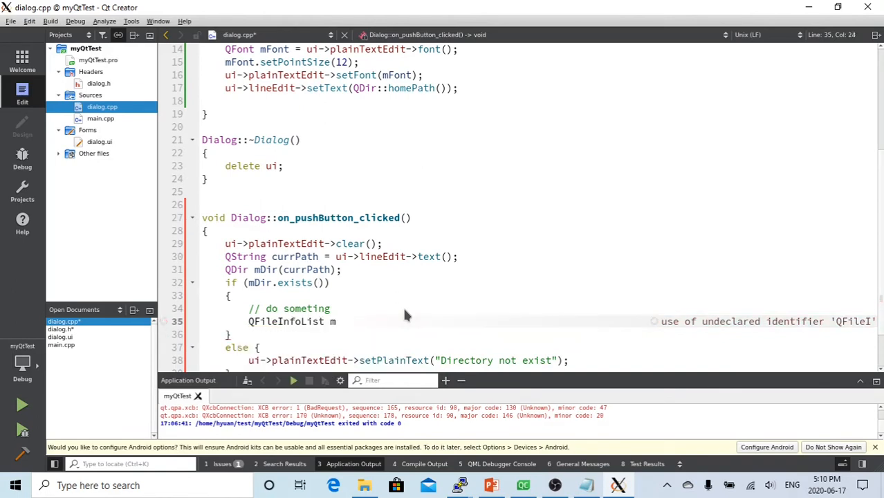
text(List)
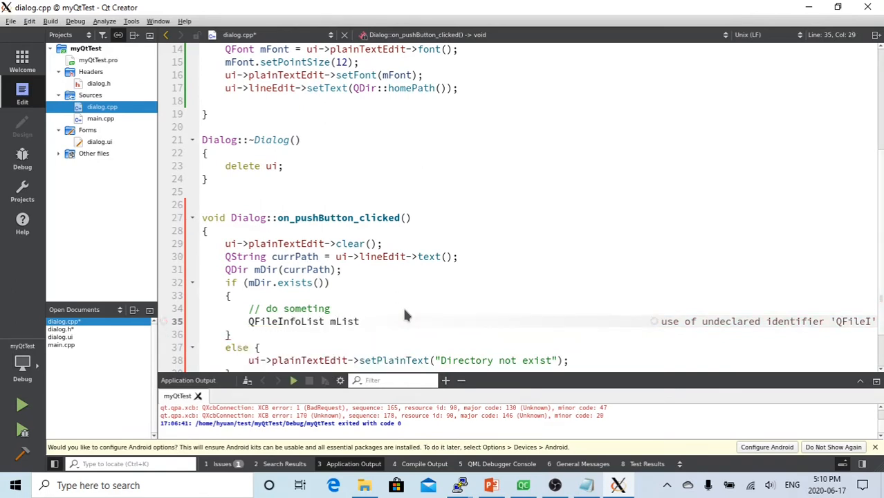
text(=)
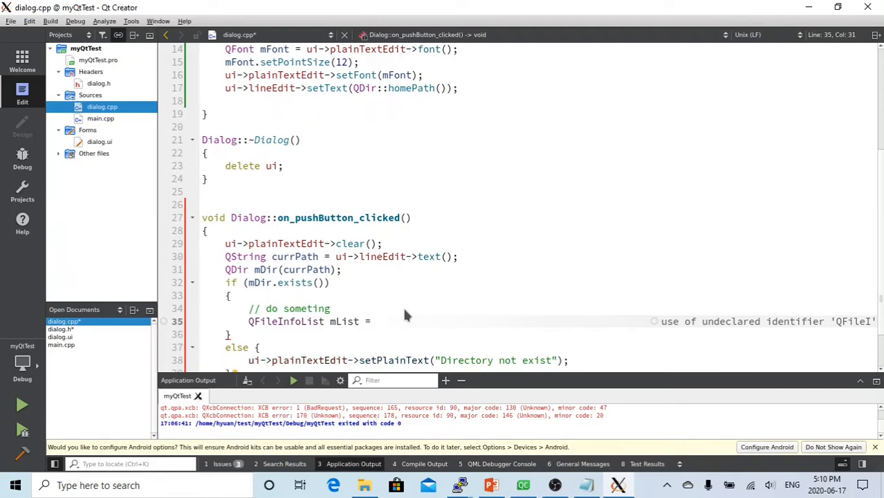
text(m)
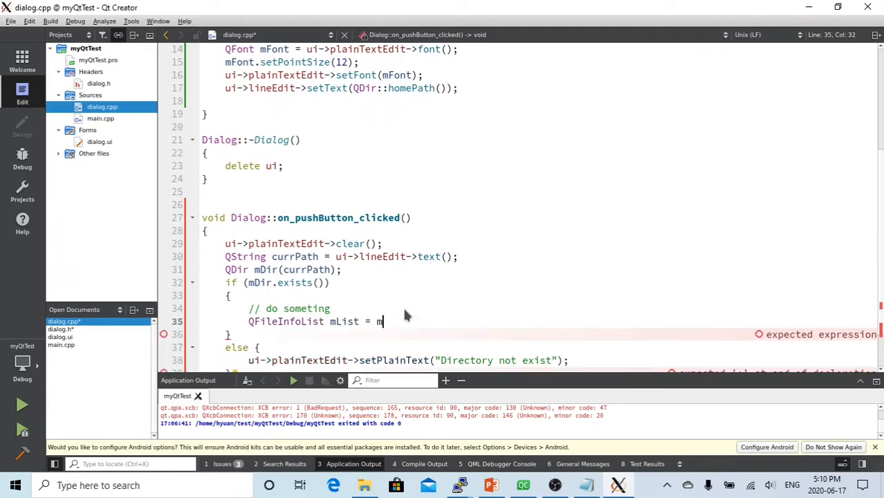
text(Dir)
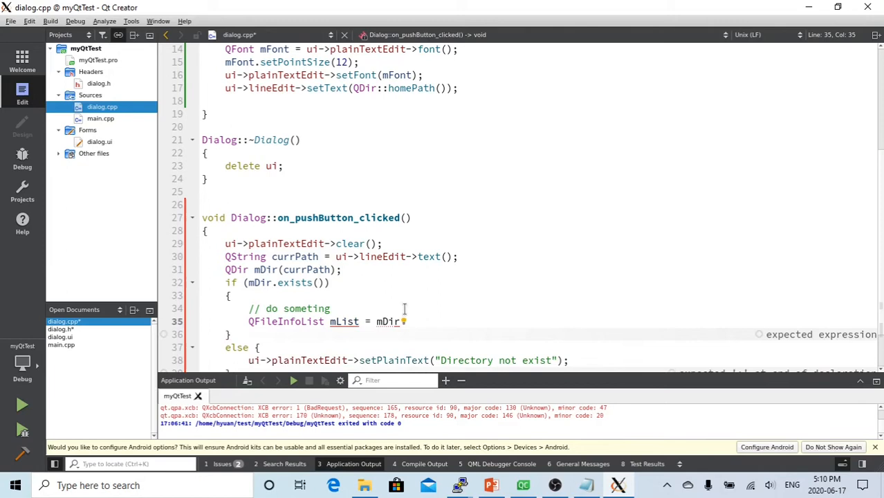
text(e)
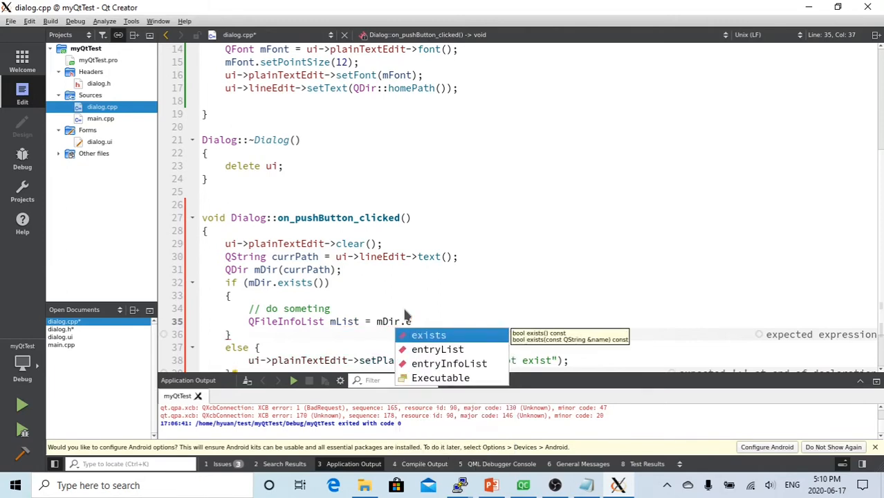
text(ntryInfoList()
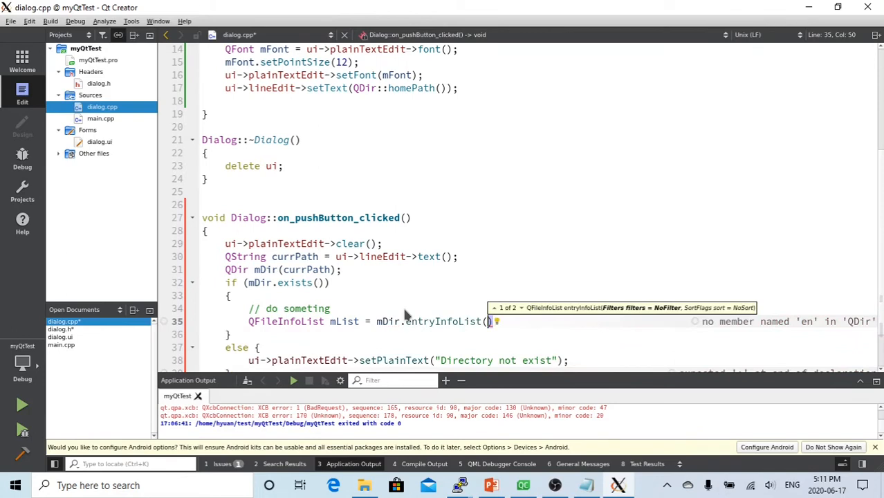
text(;)
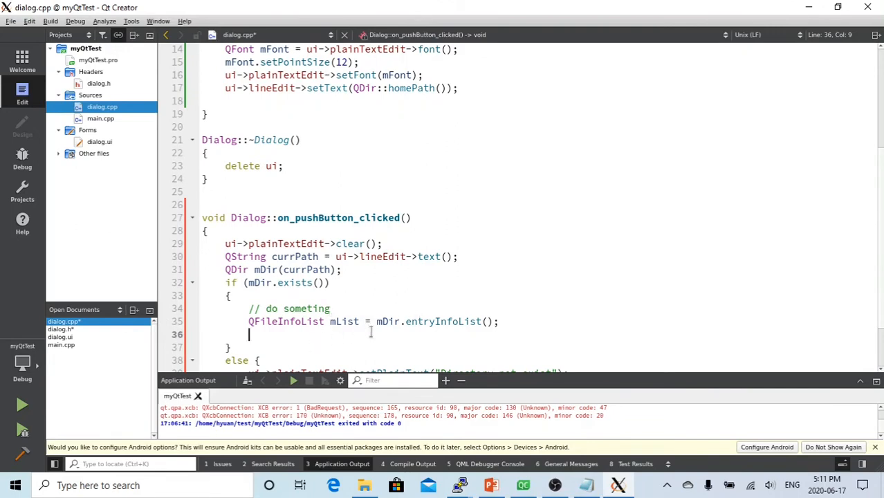
mouse_move(444, 351)
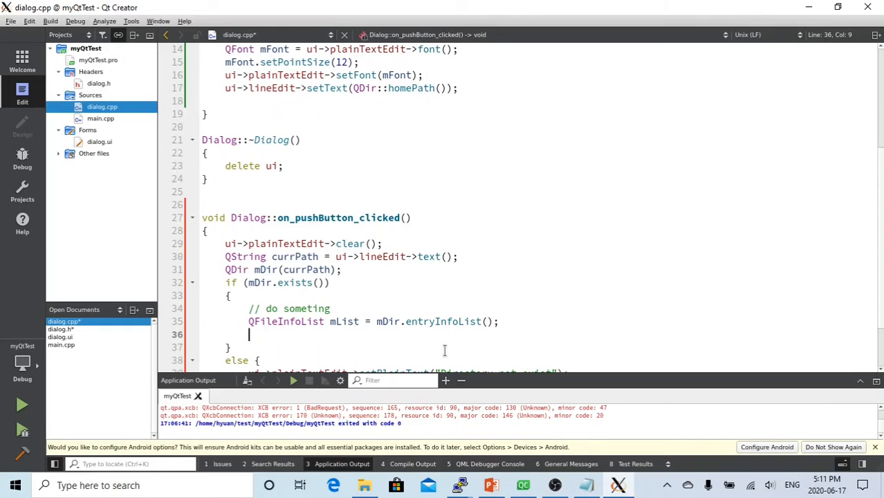
- Add a foreach (QFileInfo mItem, mList) loop over the directory entries
text(for)
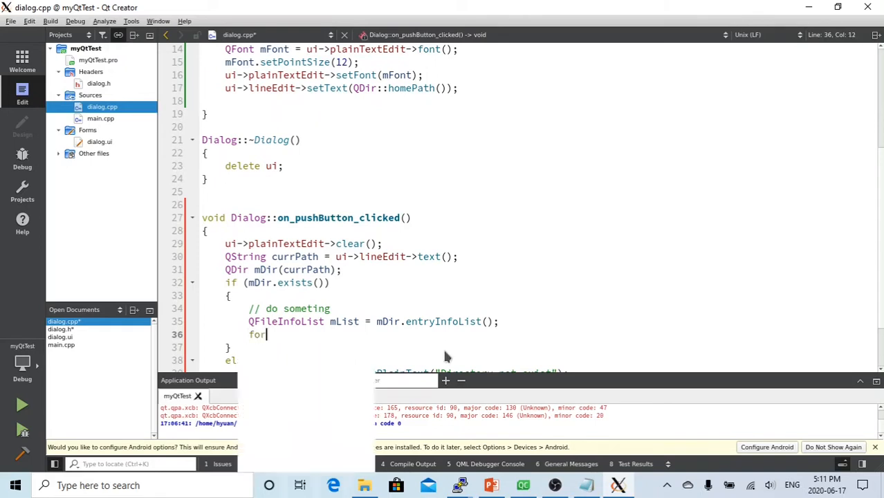
text(each)
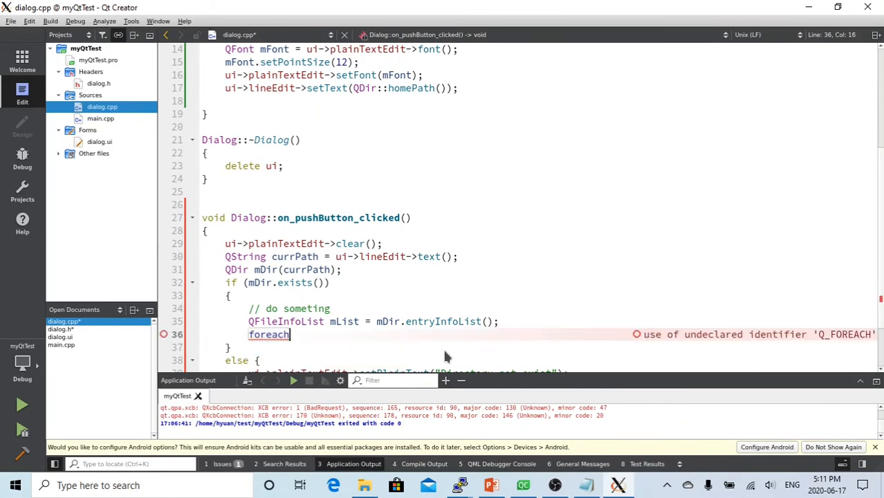
text(())
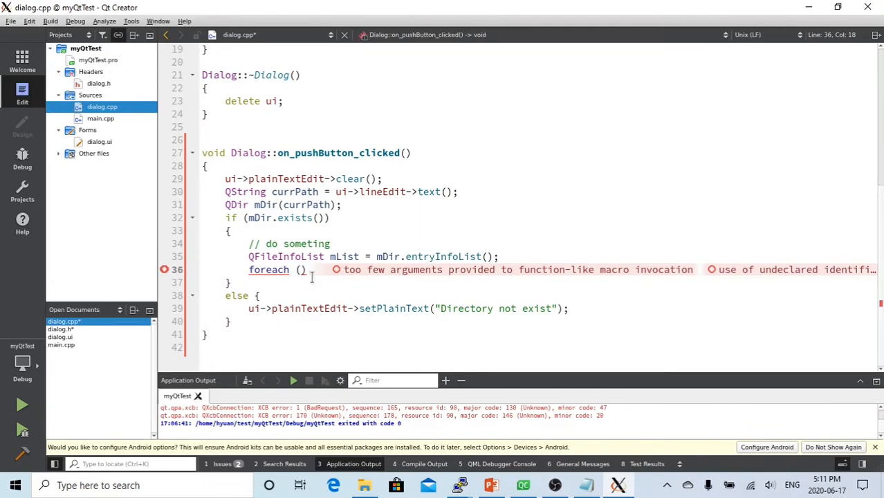
text(QFileInfo)
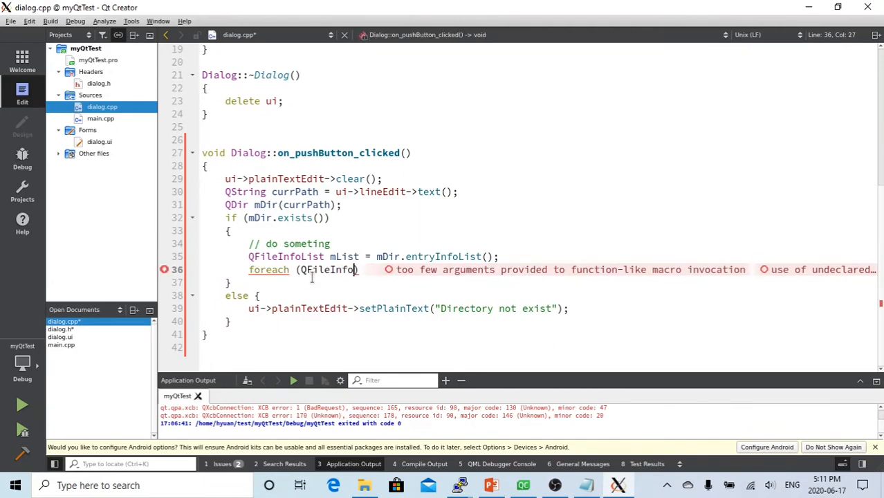
text(mItem,)
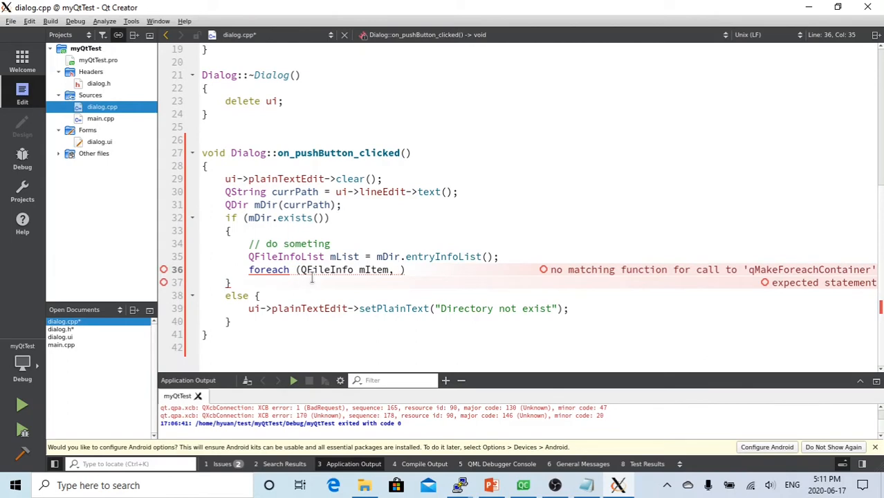
text(mList)
text({)
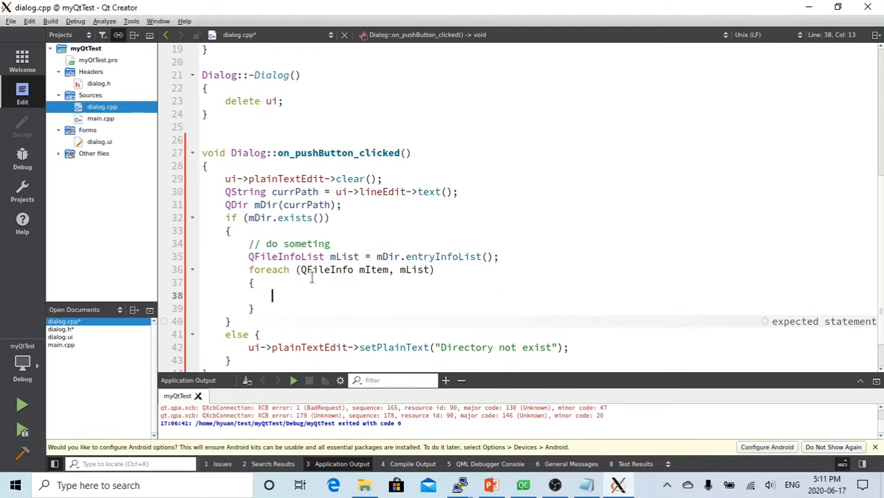
- In the loop body add ui->plainTextEdit->appendPlainText(mItem.absoluteFilePath());
text(ui-)
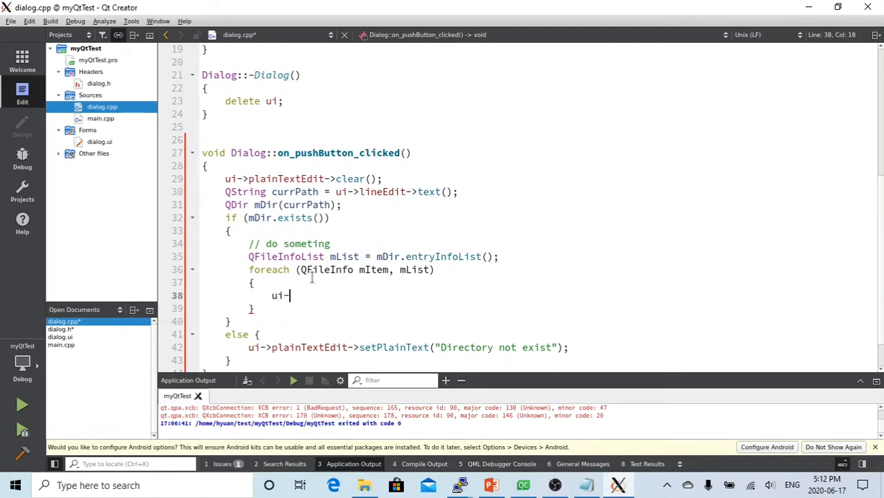
text(plainTextEdit-)
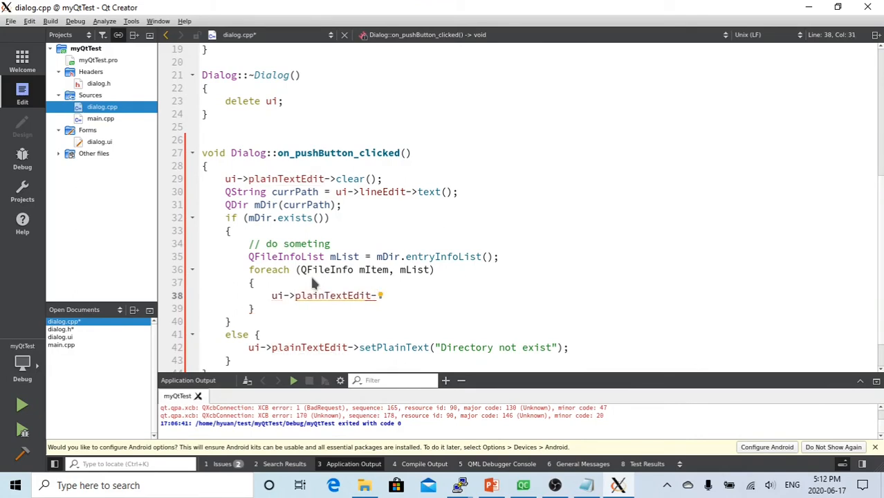
text(a)
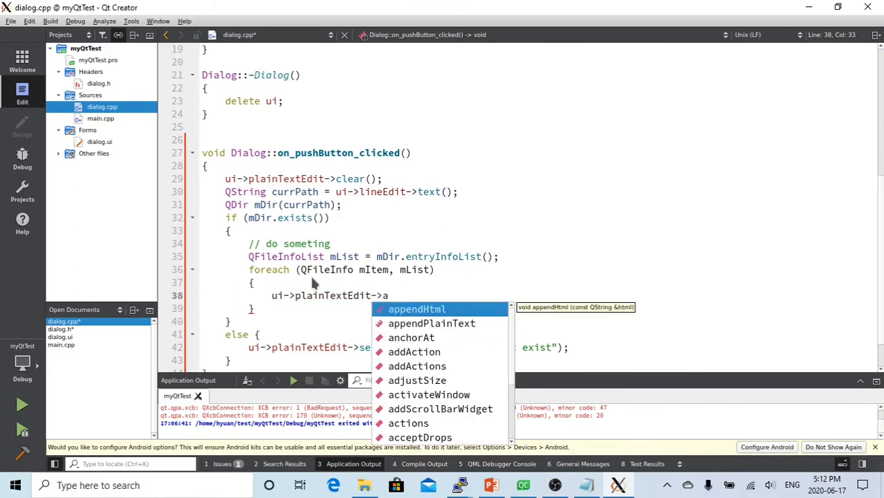
text(ppendPlainText(mItem.)
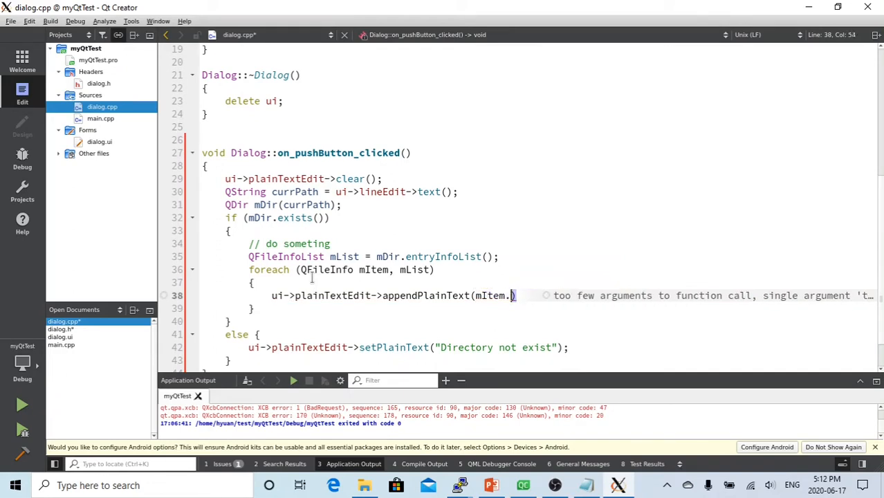
text(absoluteFilePath()
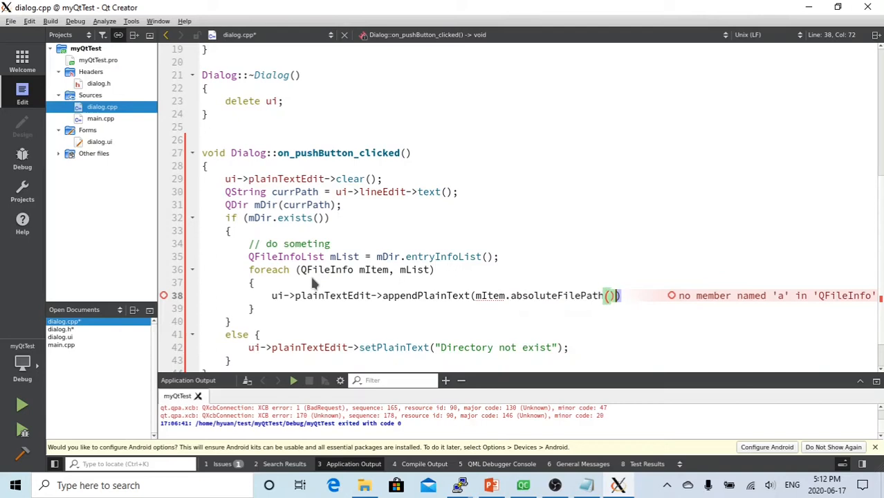
text())
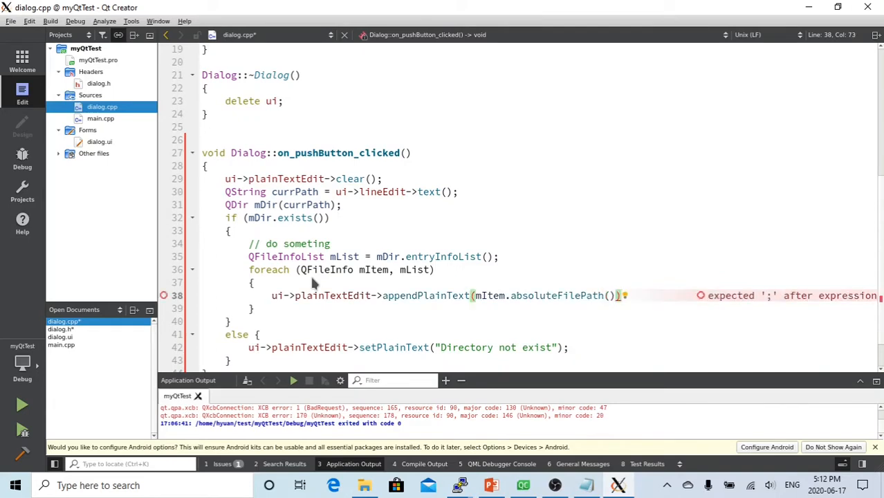
text(;)
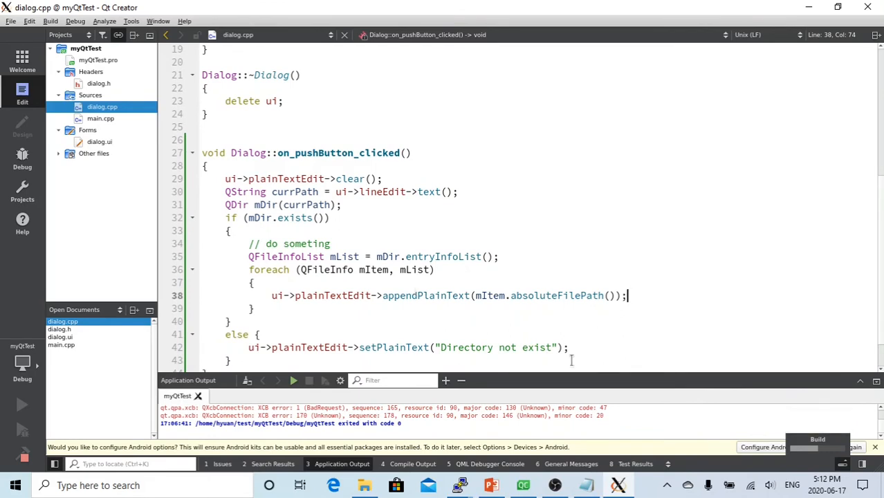
- Run the rebuilt app and list the contents of /home/hyuan via Go To
click(6, 410)
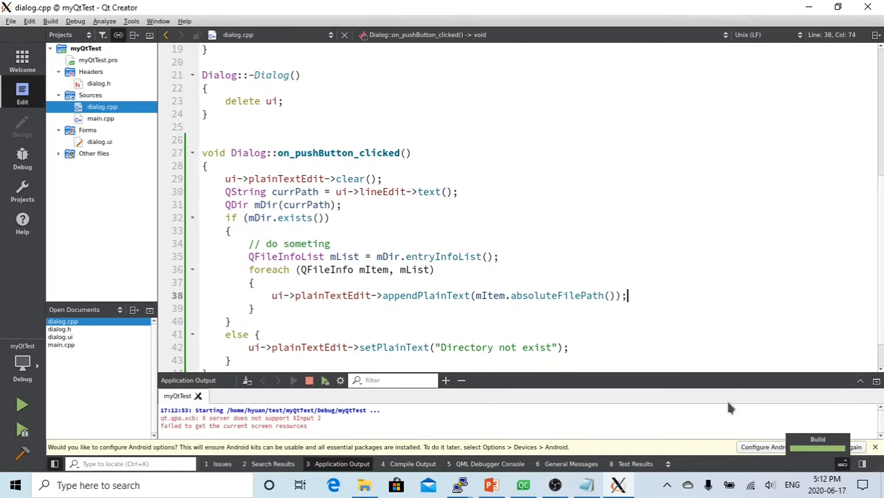
click(22, 409)
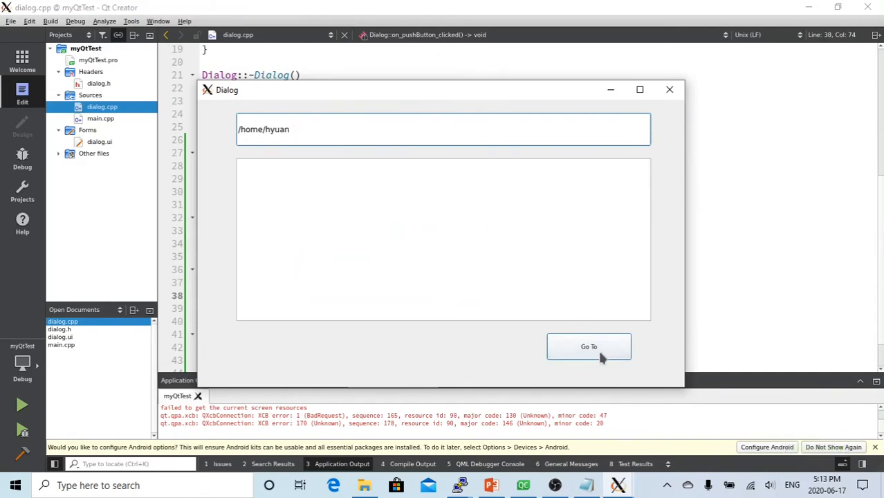
click(588, 346)
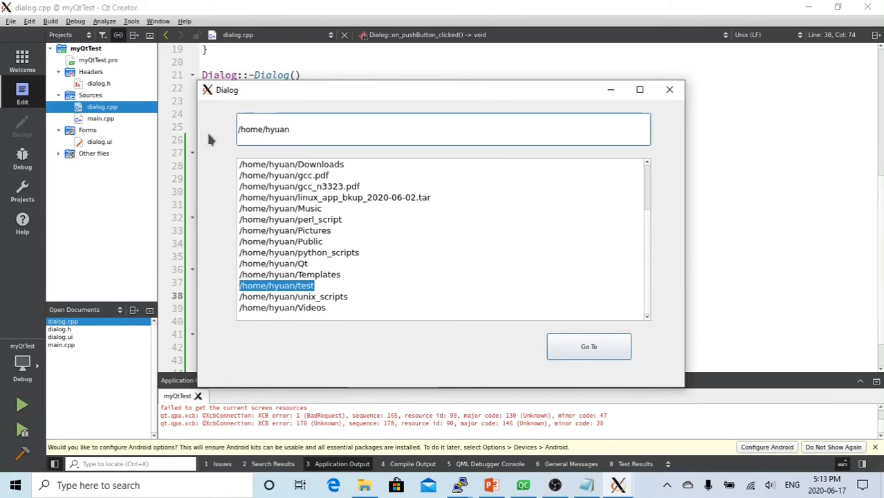
- Change the path to /home/hyuan/test and list its entries: main.cpp, myQtTest, mysquare.cpp, mysquare.h
triple_click(263, 130)
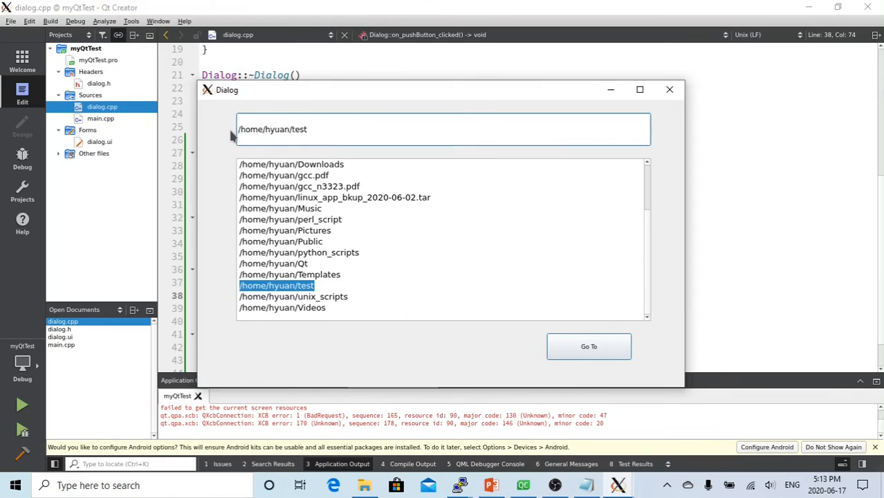
click(588, 346)
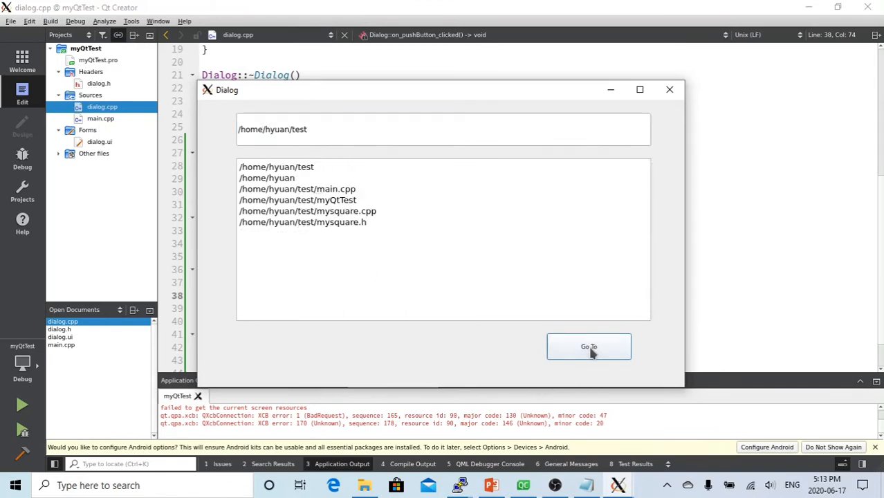
mouse_move(321, 178)
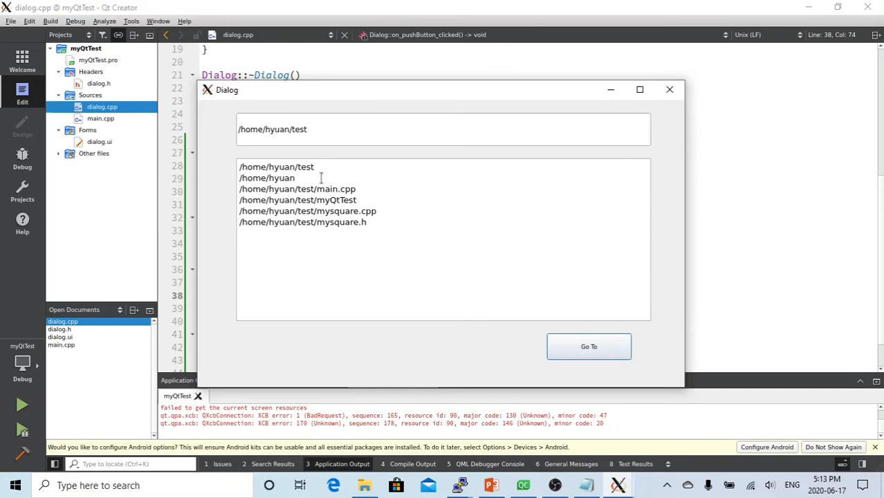
mouse_move(346, 178)
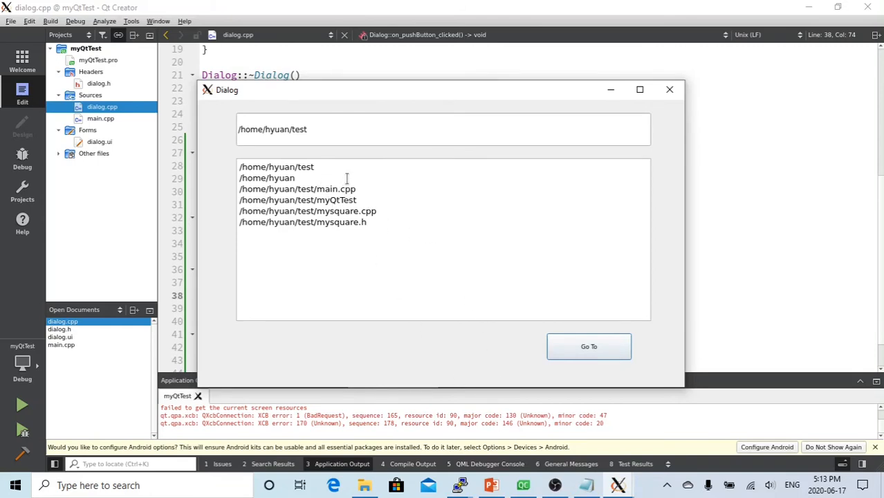
mouse_move(321, 189)
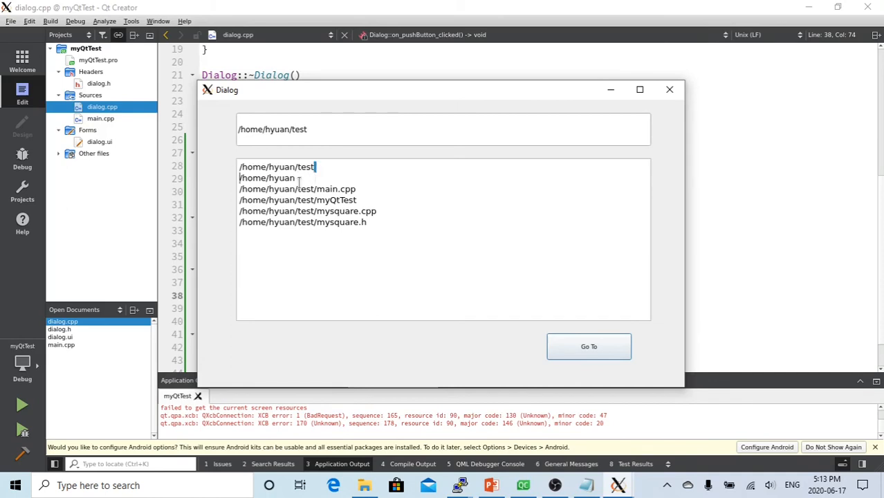
double_click(266, 177)
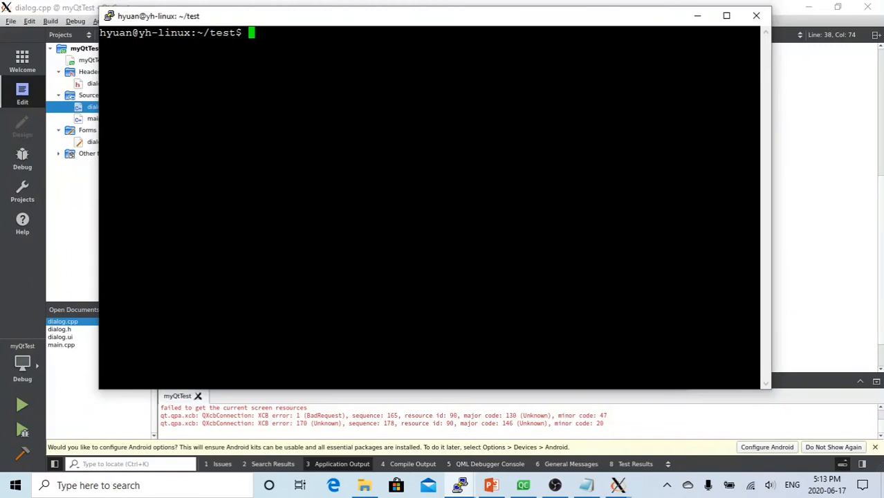
- Run pwd and ls -l in the terminal to confirm /home/hyuan/test holds main.cpp, myQtTest, mysquare.cpp and mysquare.h
text(pwd)
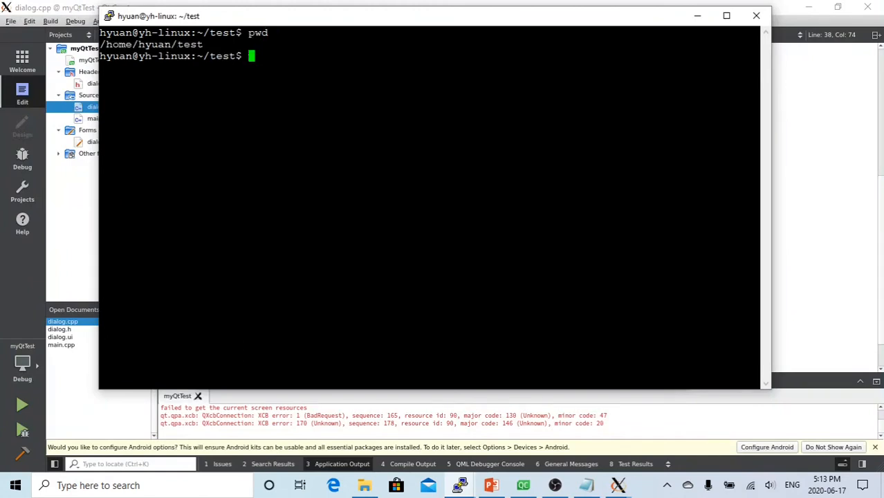
text(ls -l)
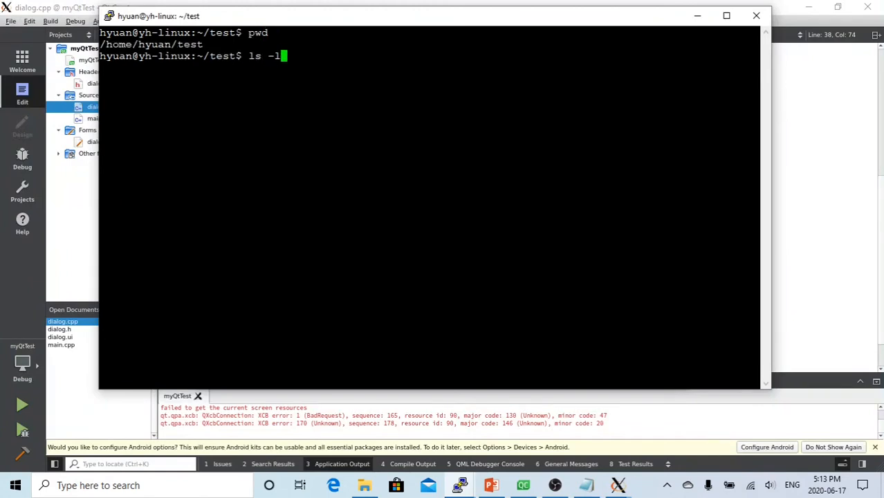
key(Return)
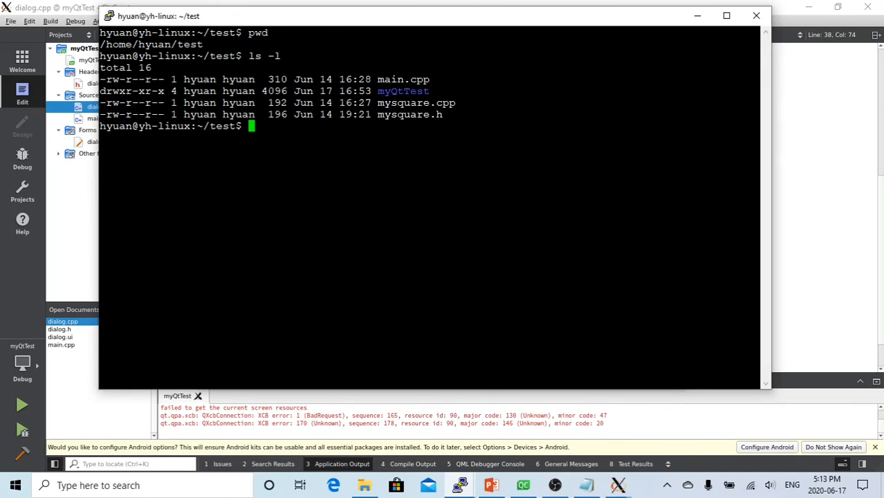
double_click(403, 91)
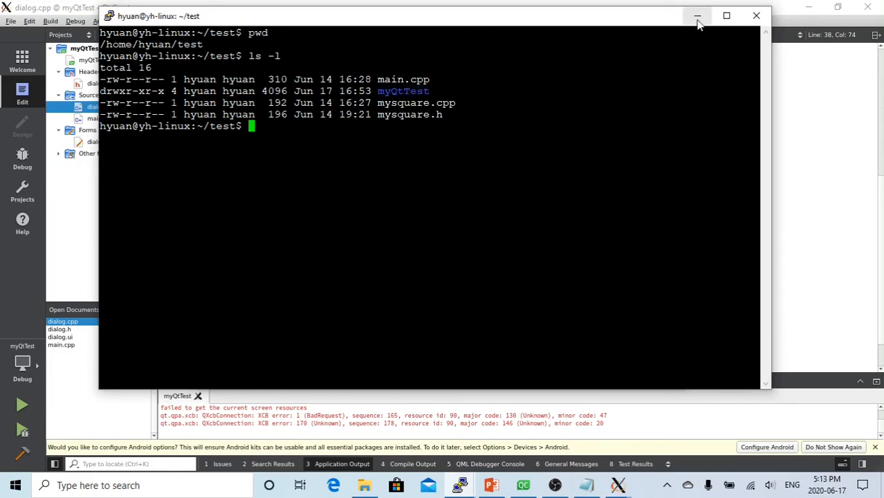
mouse_move(620, 485)
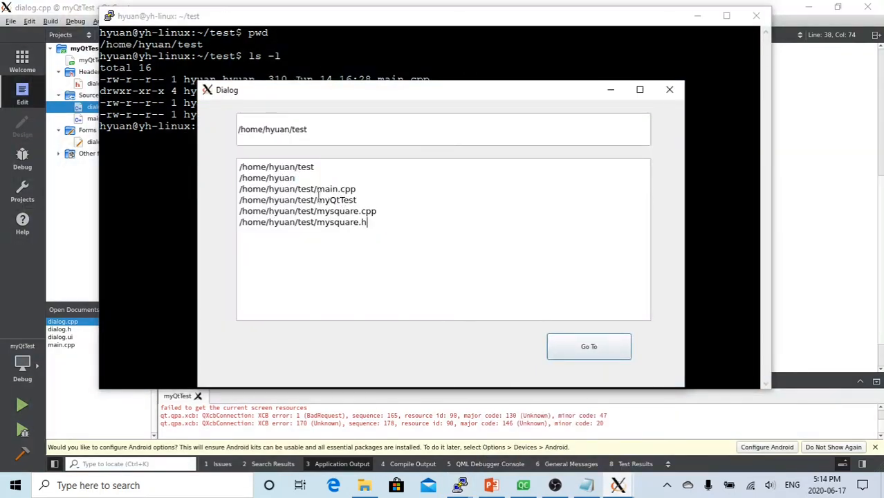
double_click(270, 177)
text(ls -la)
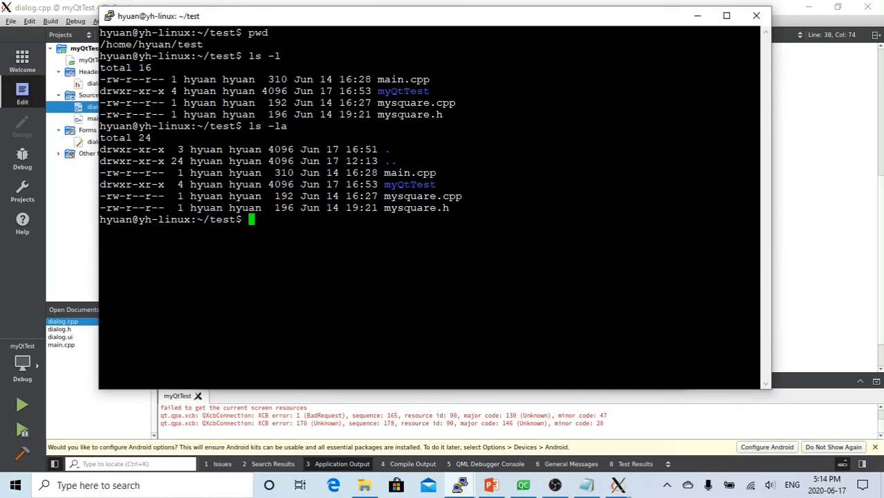
- Move up with cd .. and return to ~/test with cd test
text(cd ..)
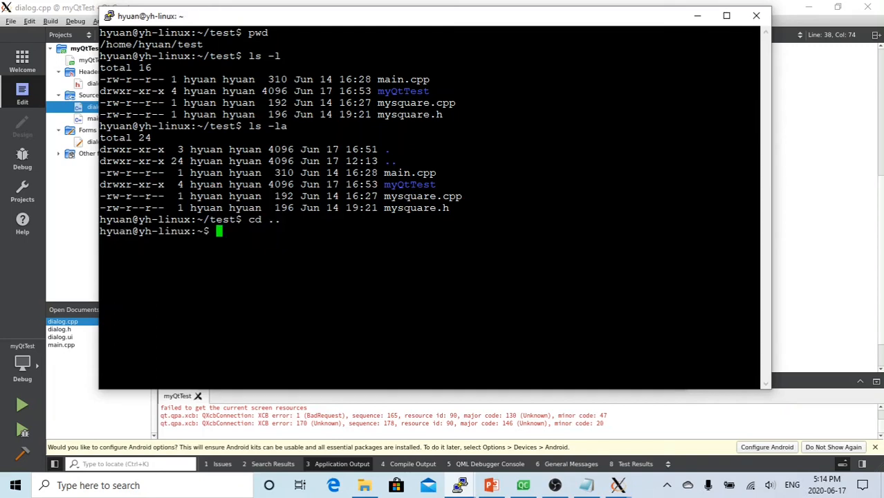
text(cd test)
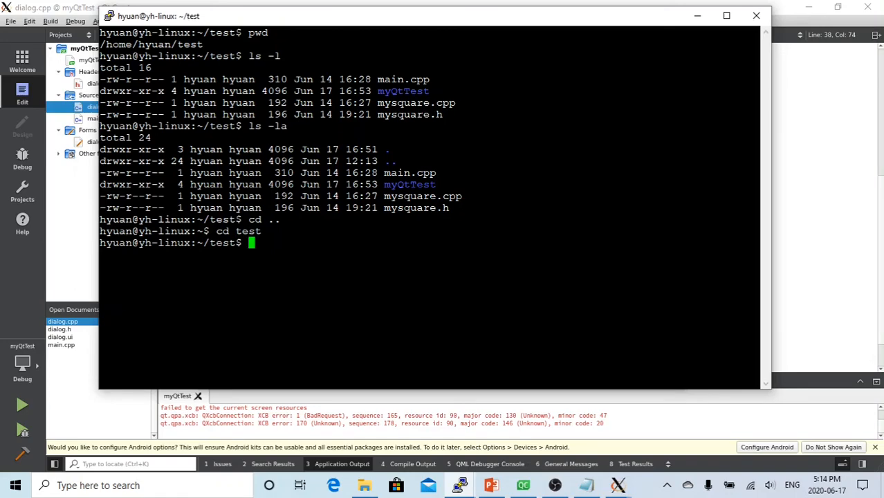
mouse_move(614, 486)
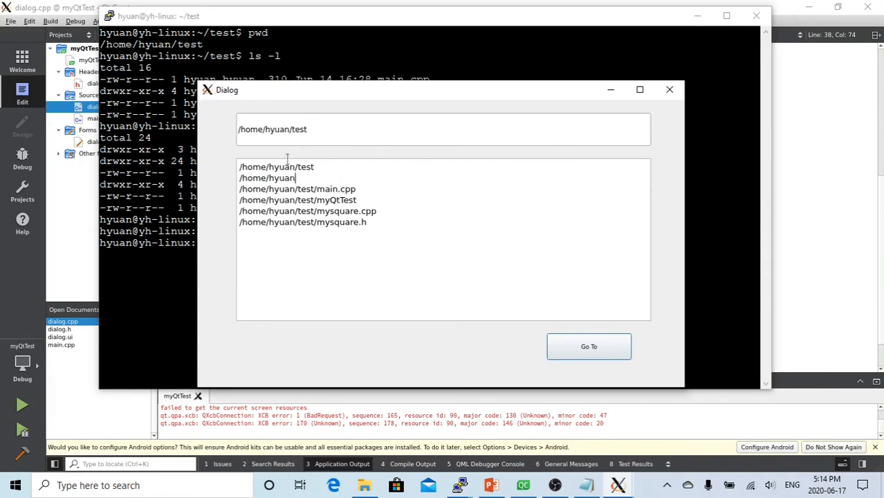
mouse_move(504, 281)
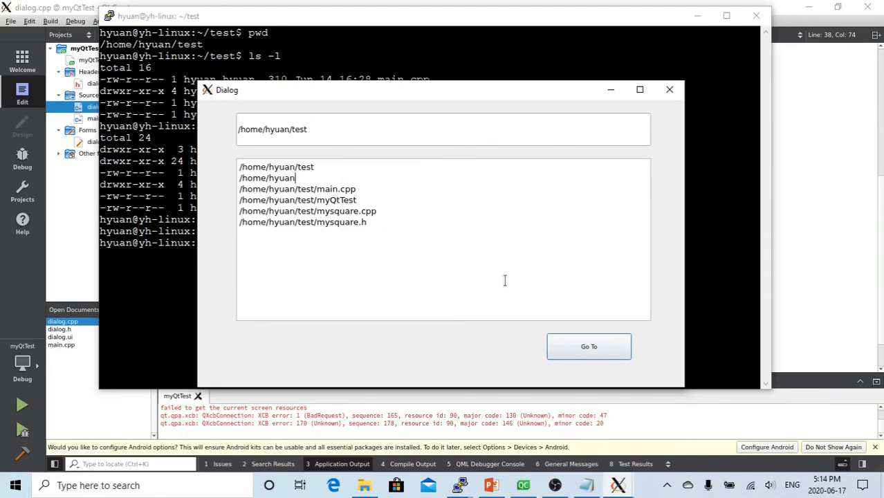
mouse_move(655, 142)
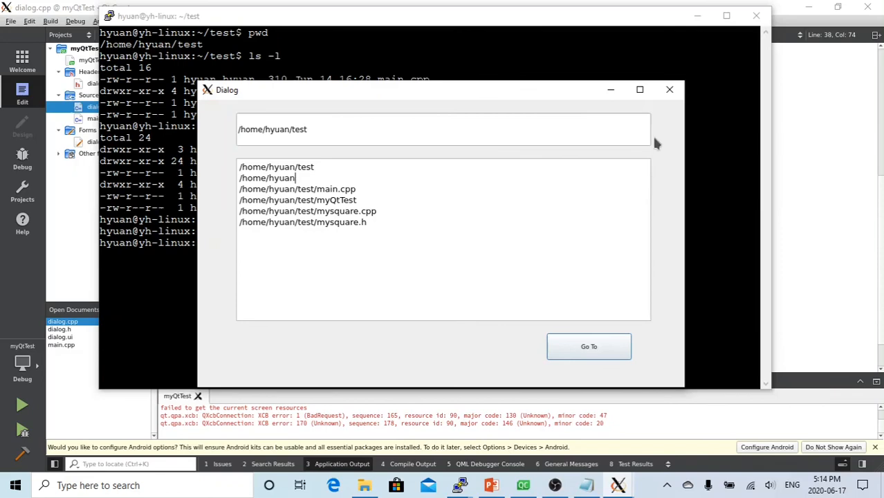
- Bring the terminal showing the ls -la output back in front of the dialog
click(670, 88)
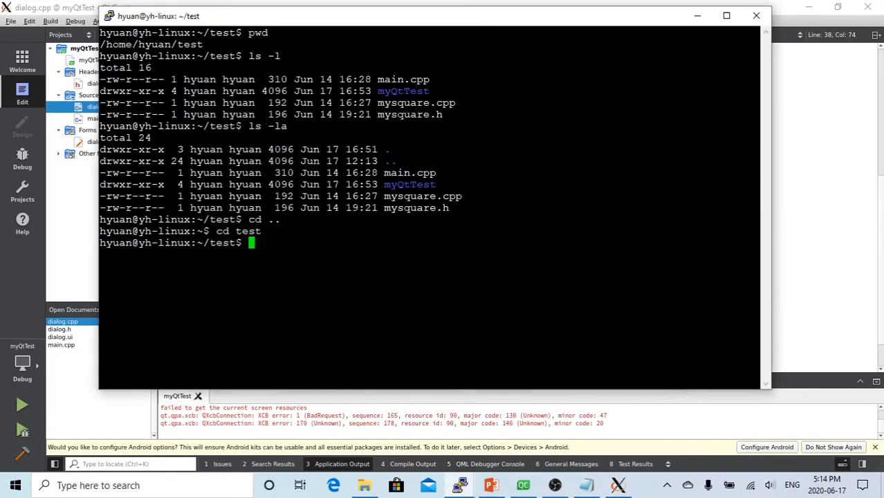